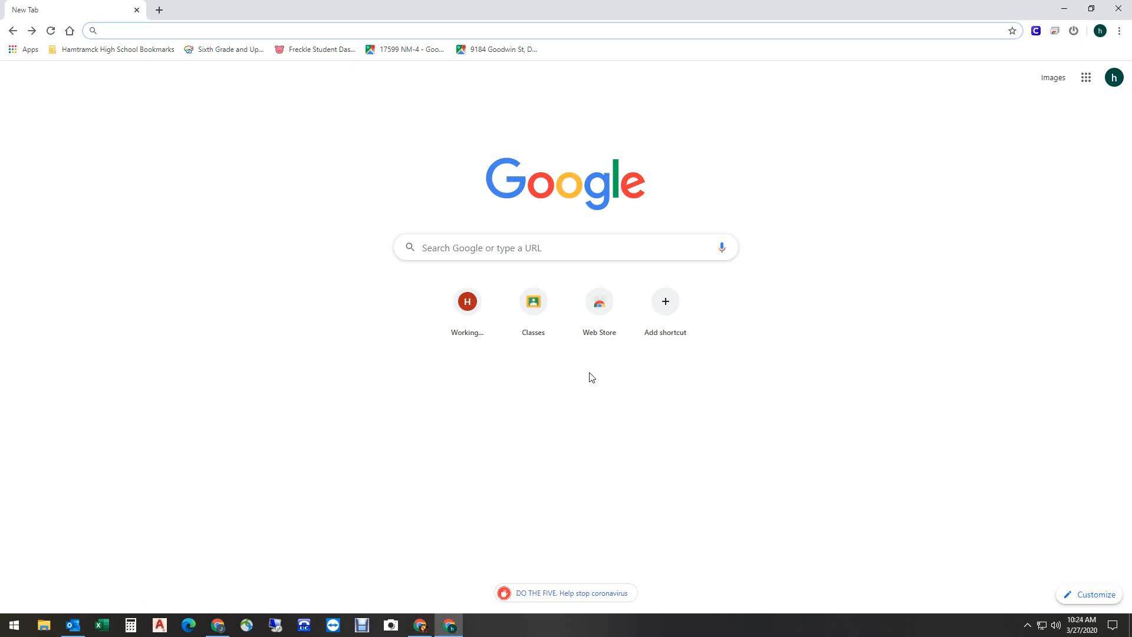
mouse_move(854, 314)
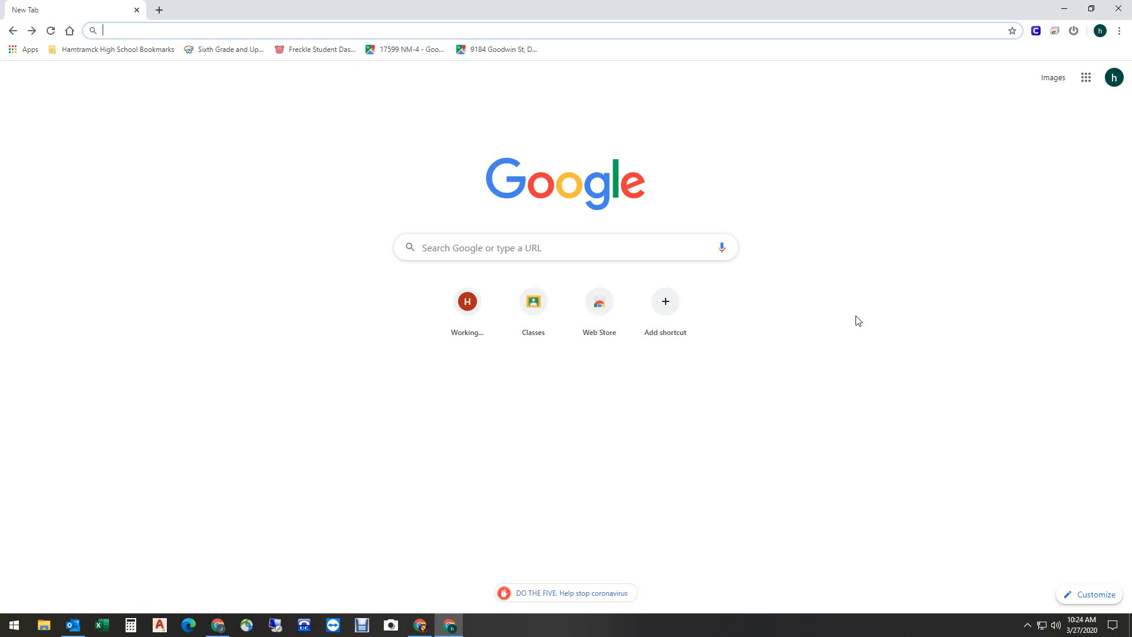
mouse_move(1112, 78)
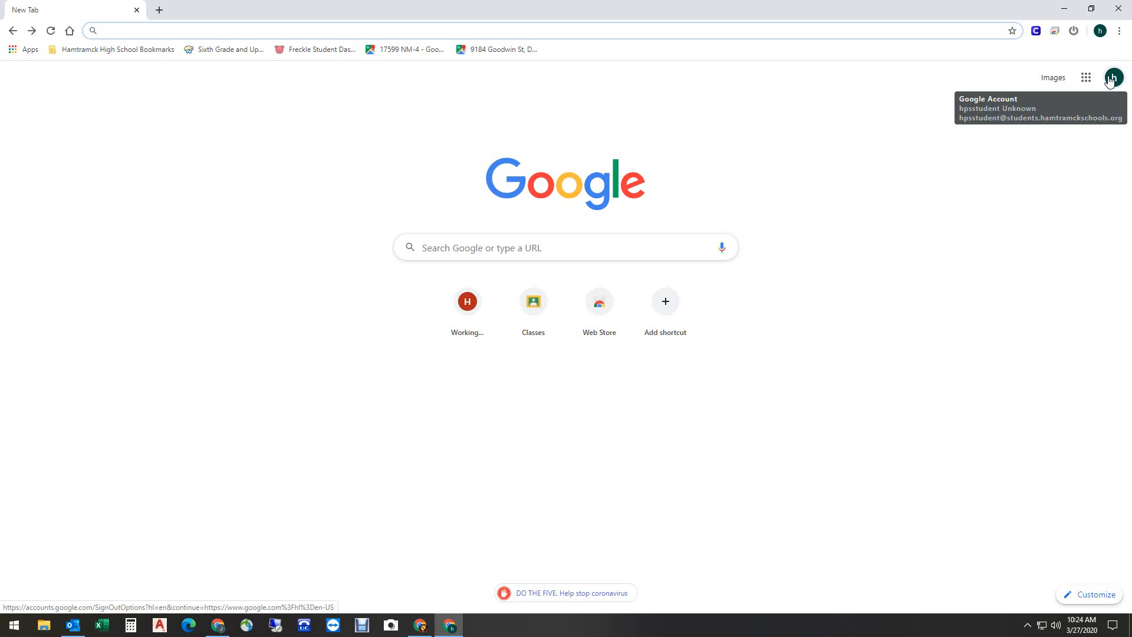
mouse_move(1035, 175)
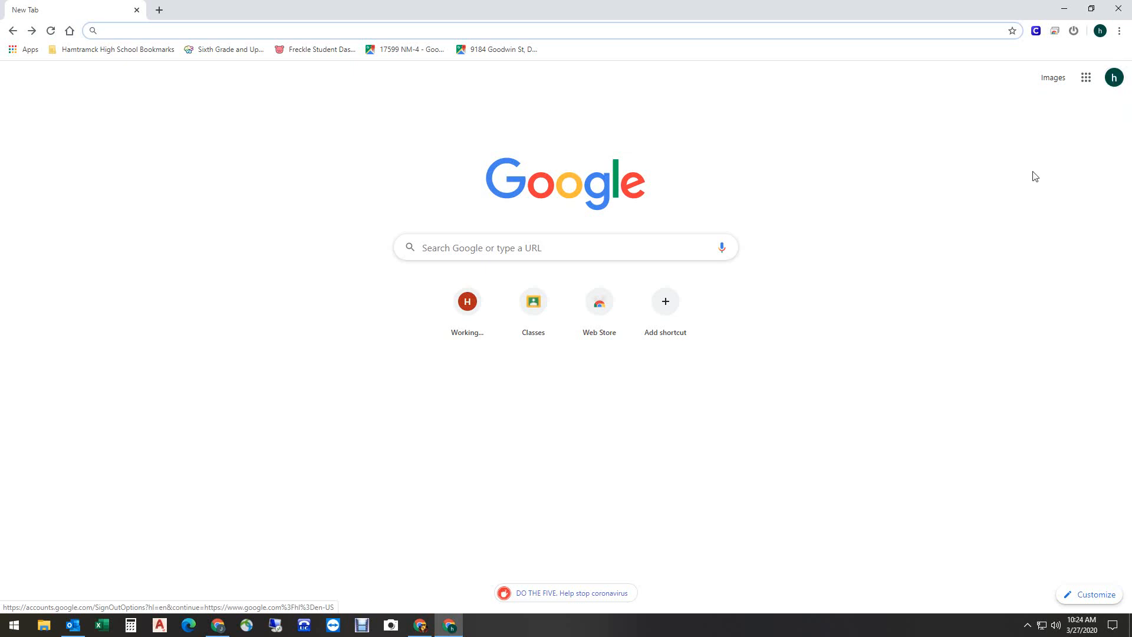
Browse the Google apps launcher list, scrolling to reveal Groups, YouTube and Maps.
click(1085, 78)
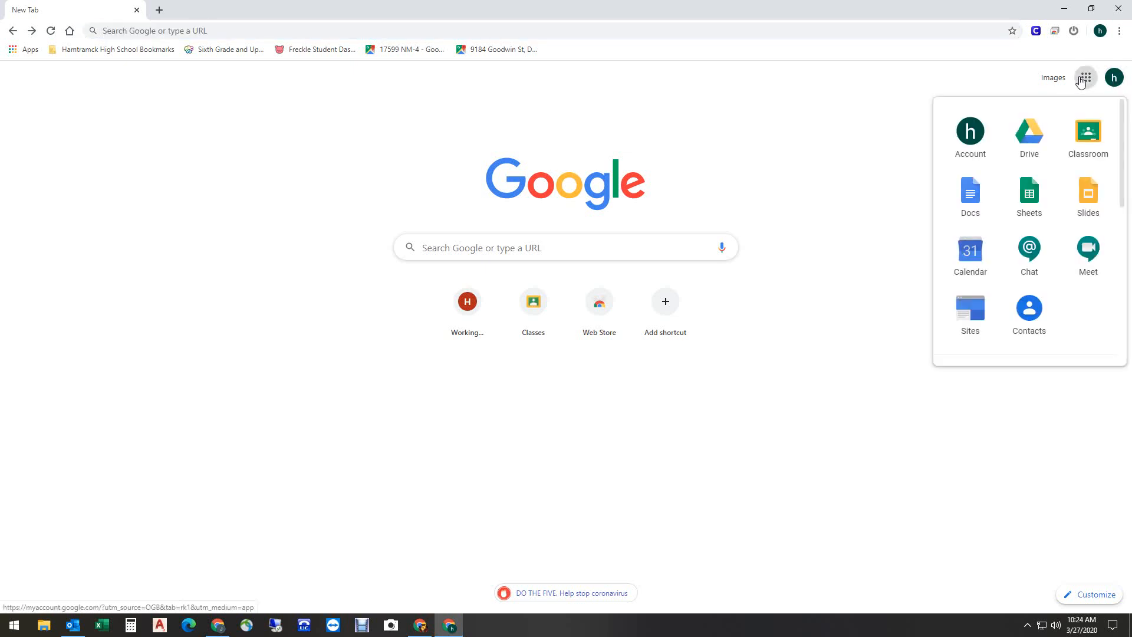
scroll(down, 3)
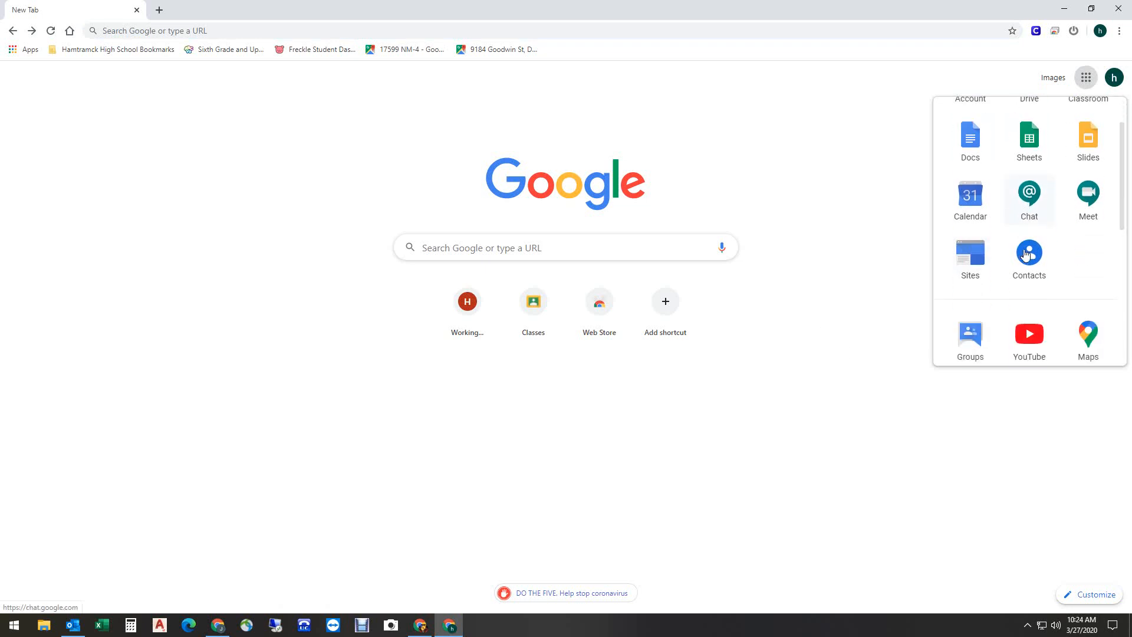
scroll(up, 3)
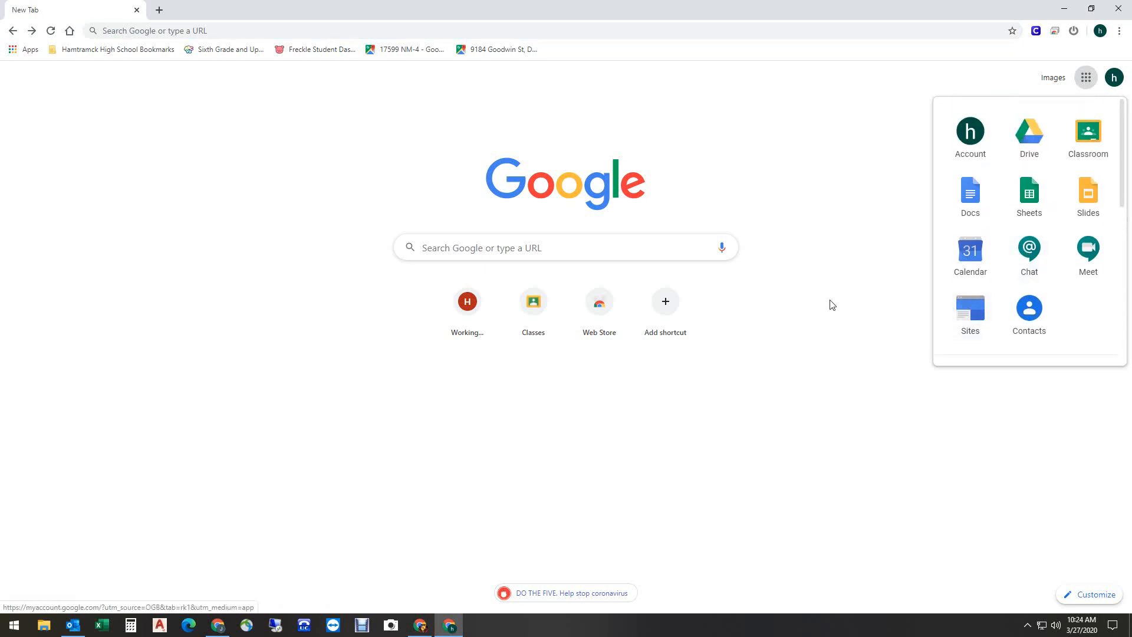
mouse_move(1087, 134)
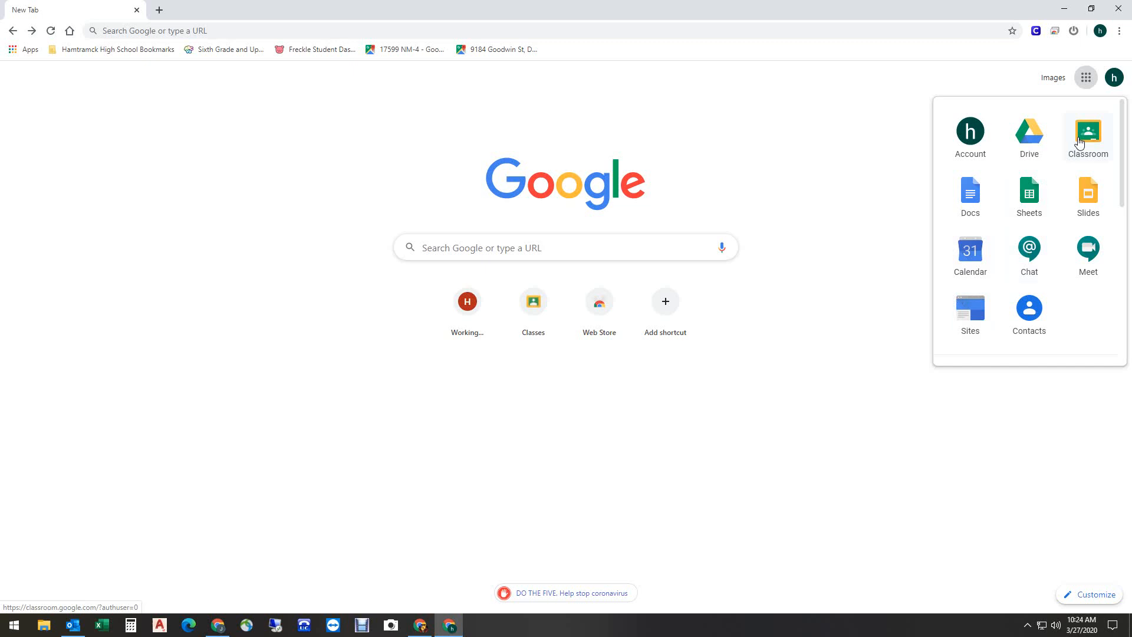
Launch Classroom from the apps list, showing the pending AP Stats/Baugh invitation.
click(1086, 133)
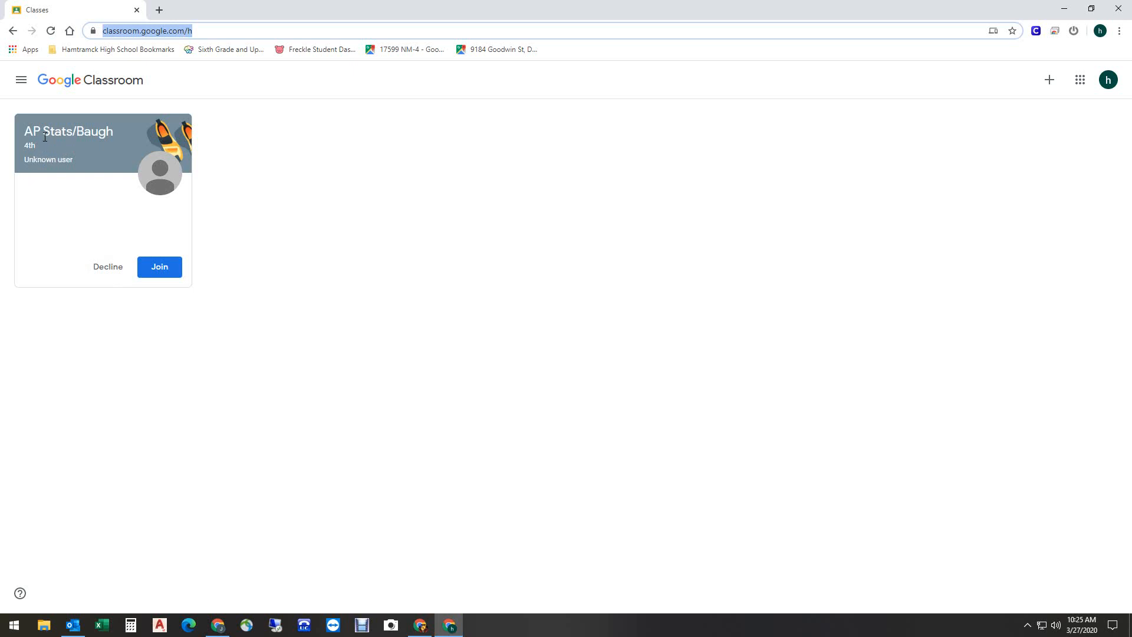
mouse_move(59, 190)
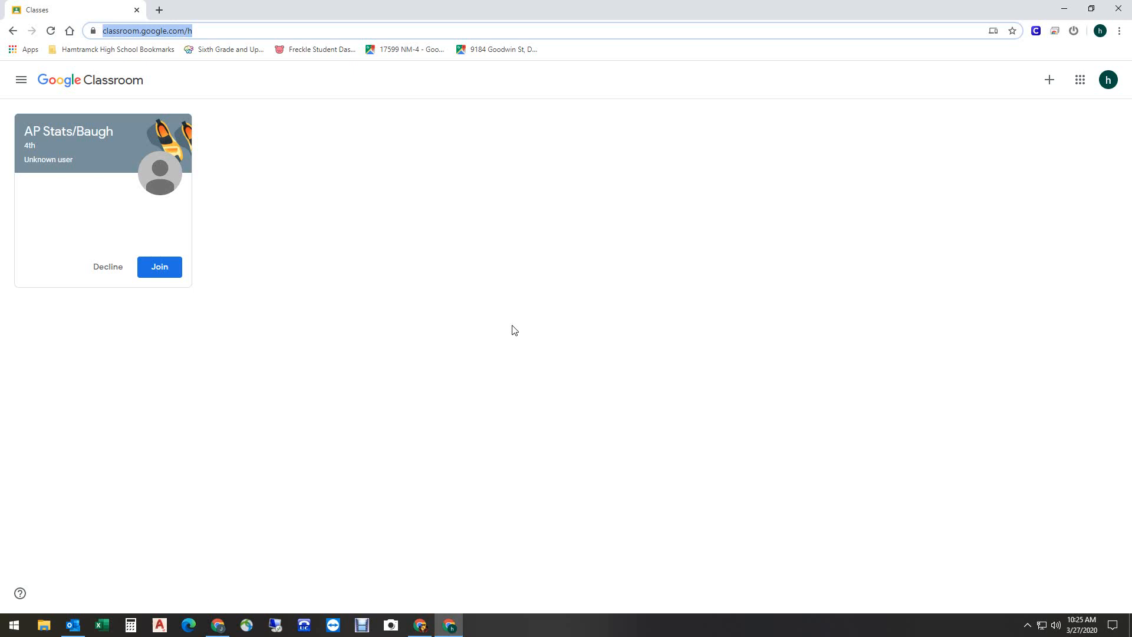
click(1050, 79)
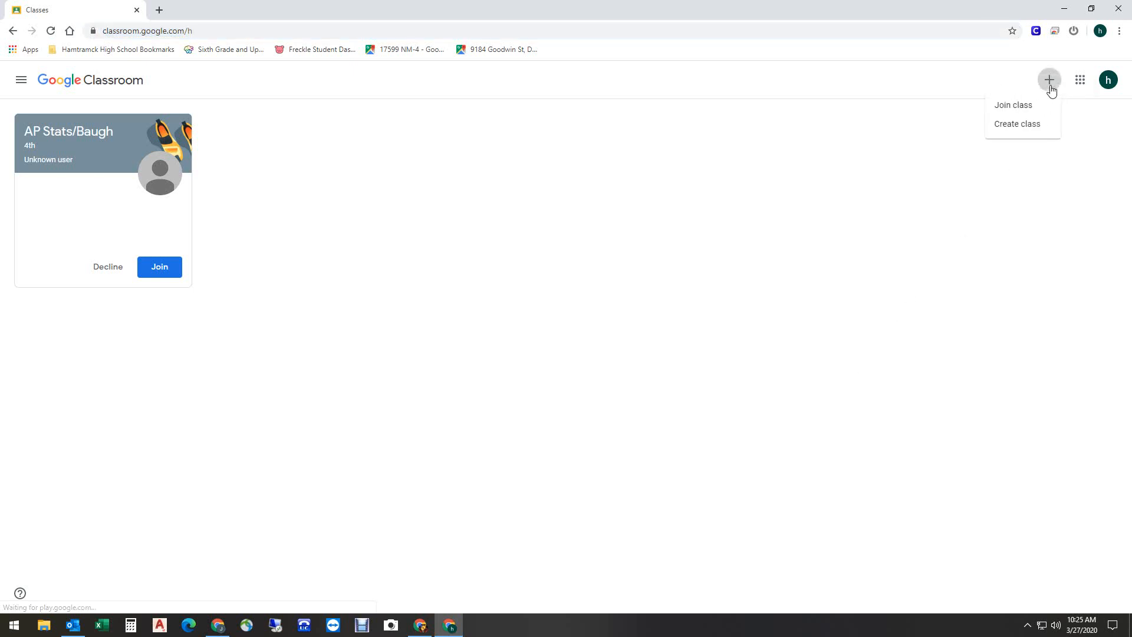
mouse_move(1017, 124)
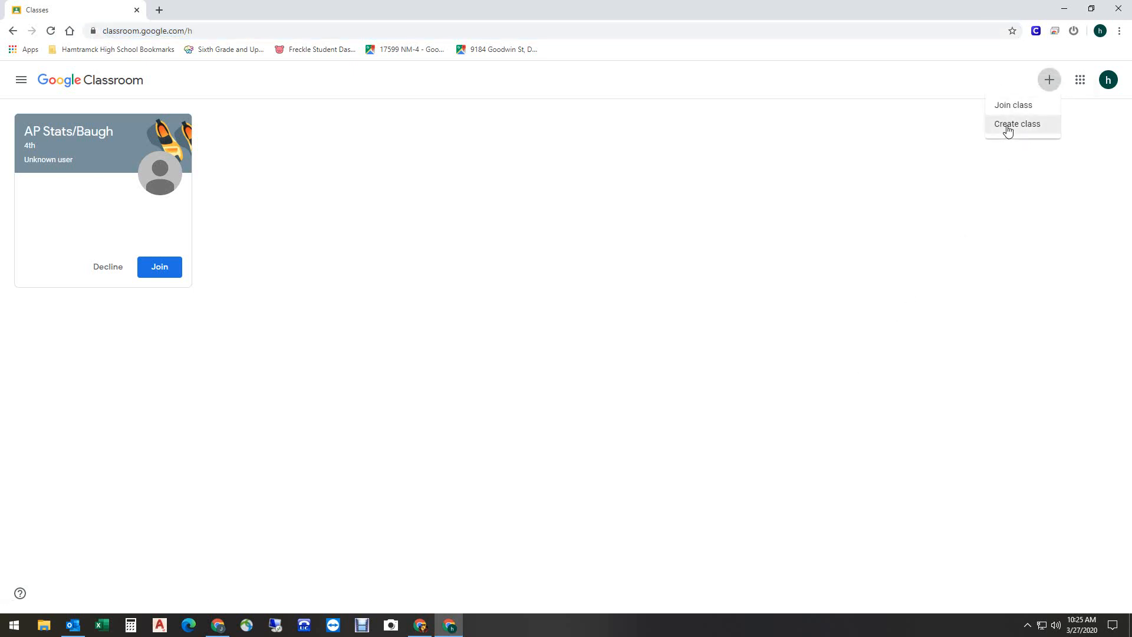
mouse_move(1012, 107)
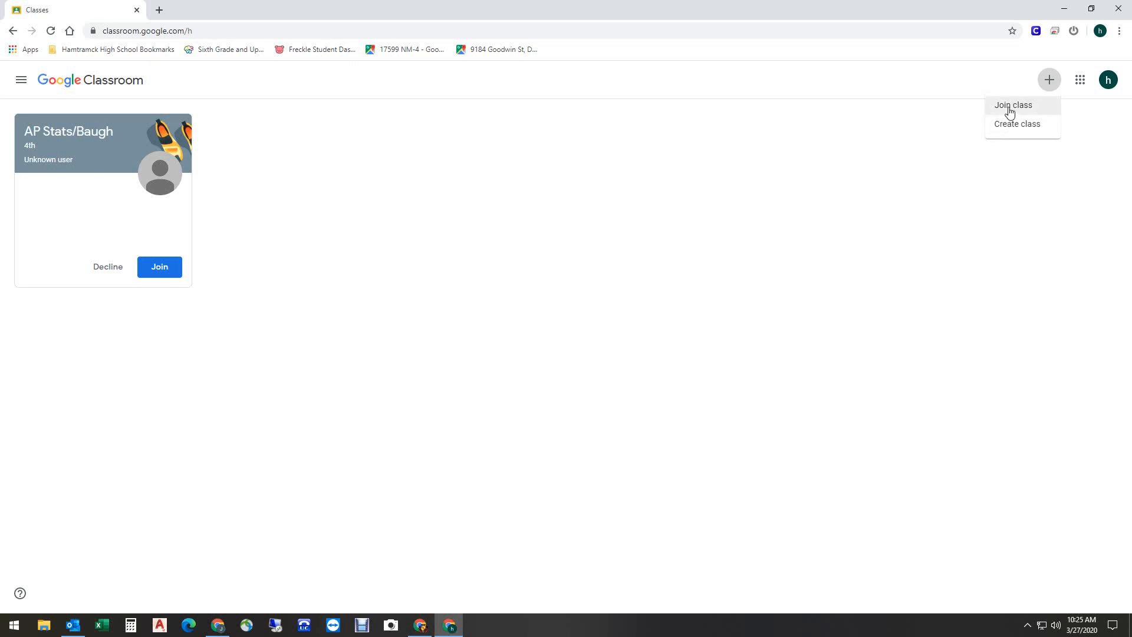
click(1014, 105)
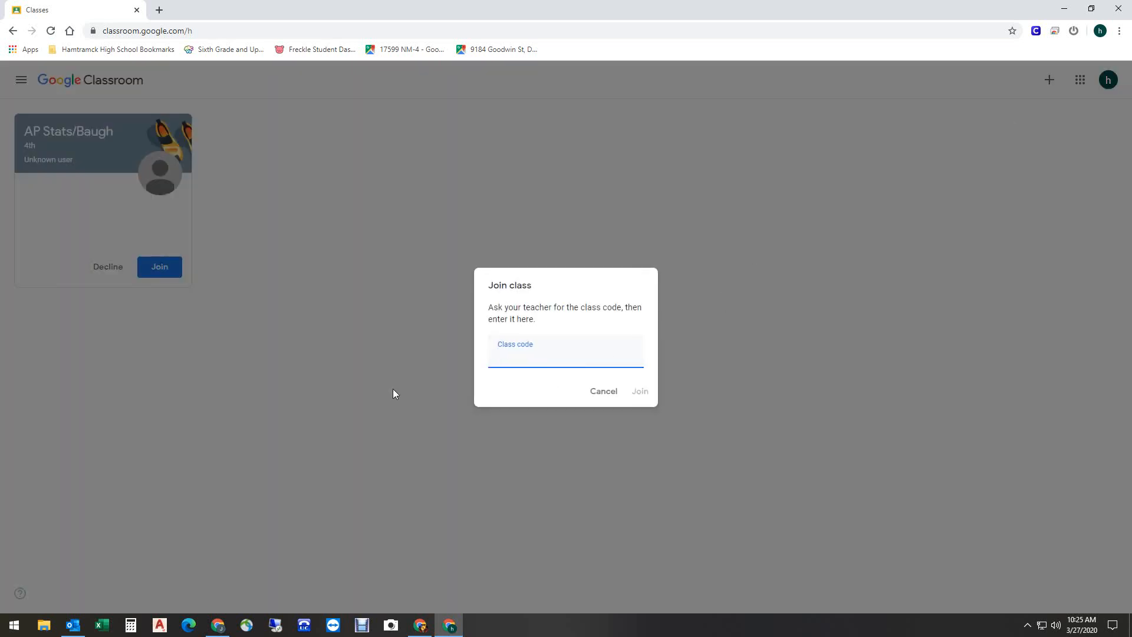
mouse_move(559, 381)
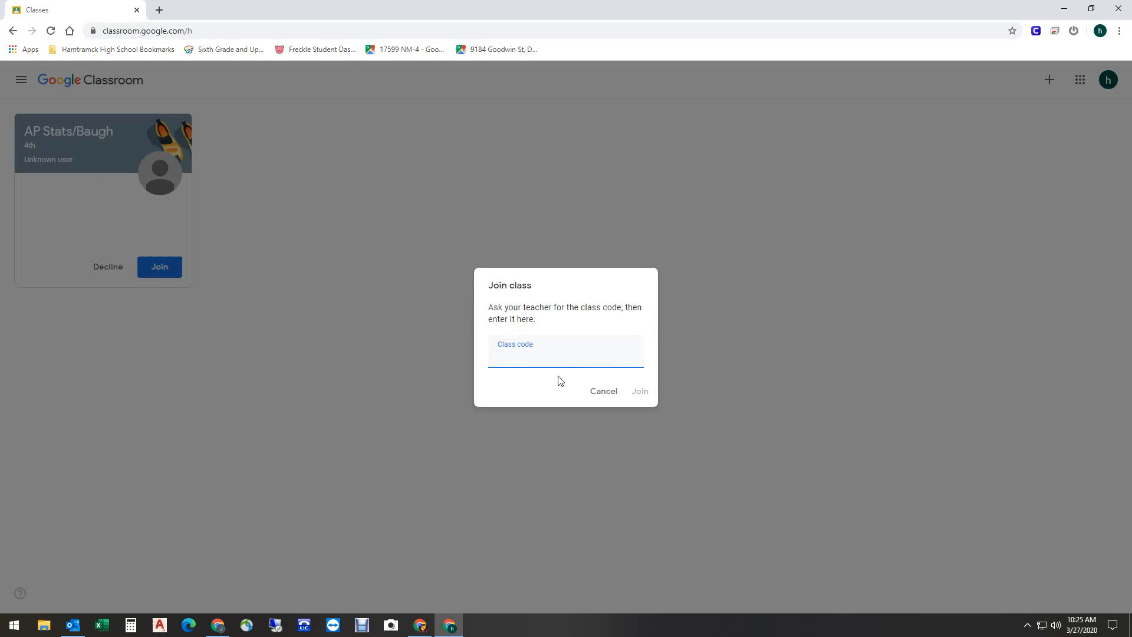
mouse_move(422, 625)
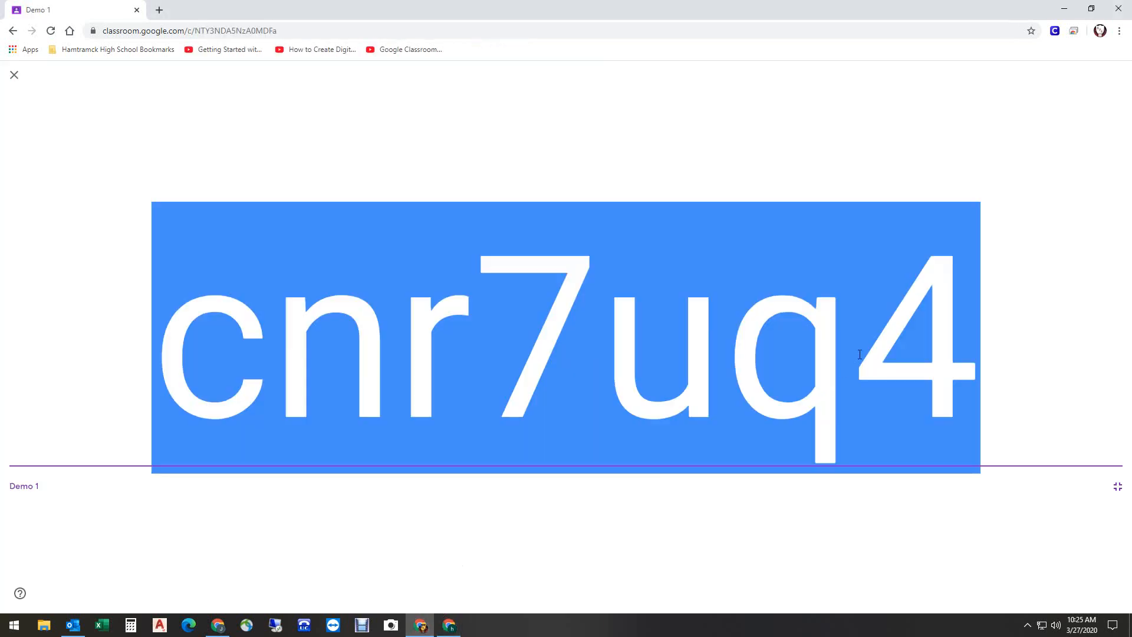
right_click(851, 282)
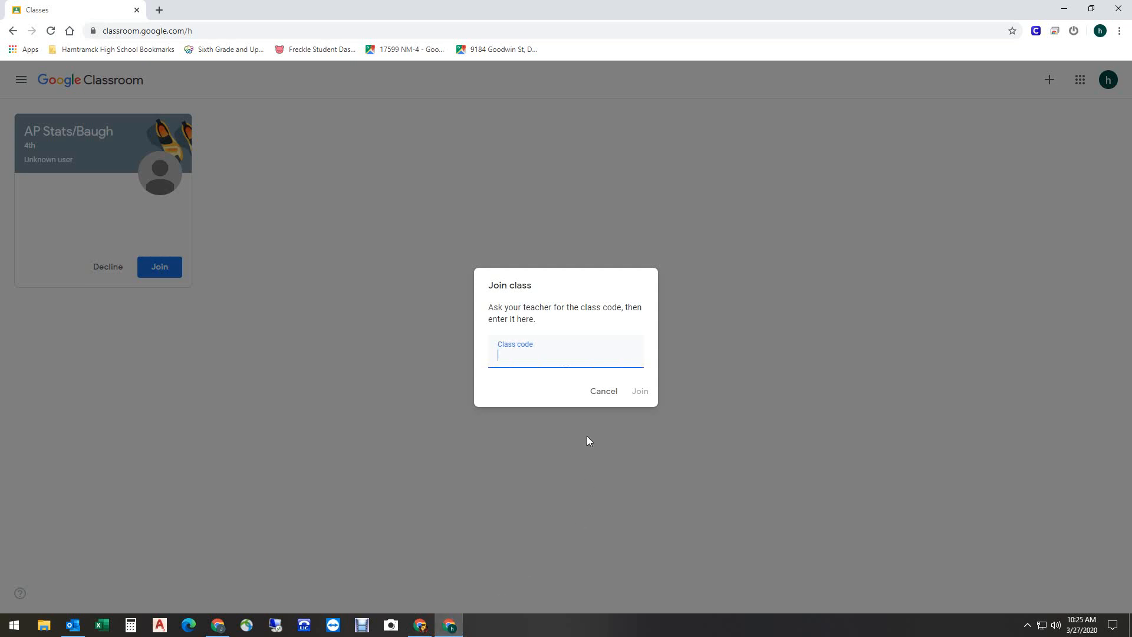
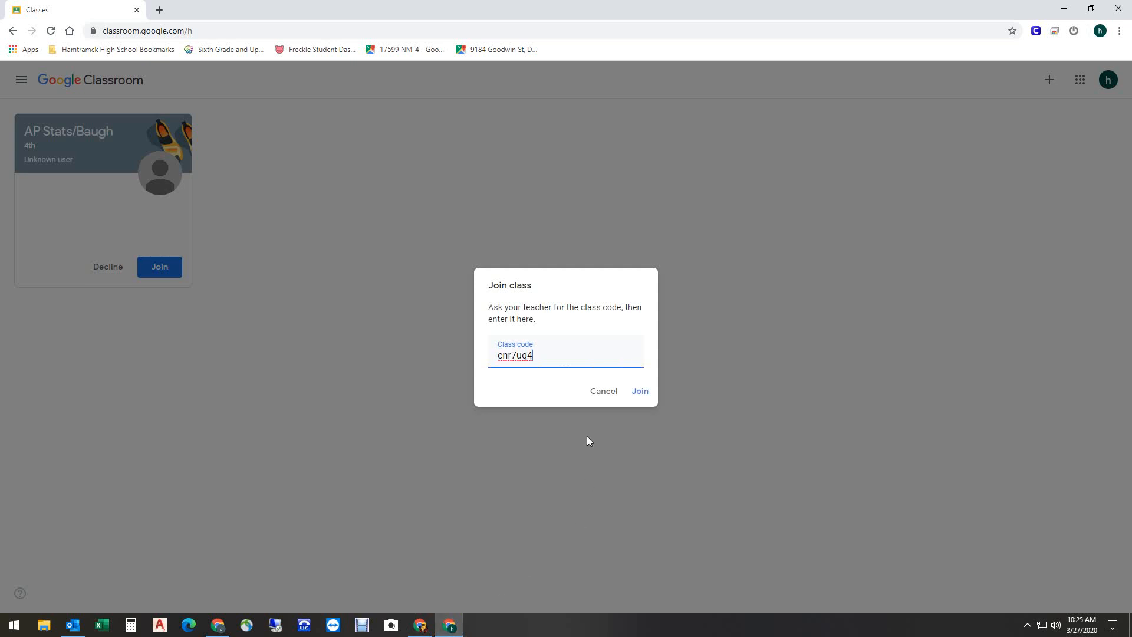
mouse_move(486, 130)
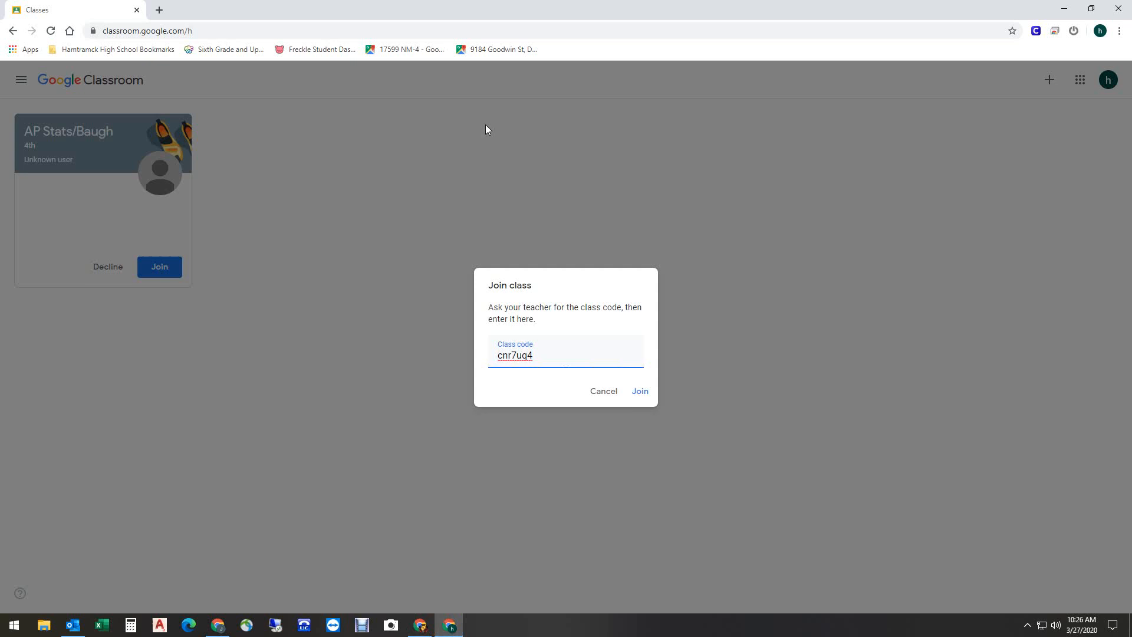
mouse_move(570, 447)
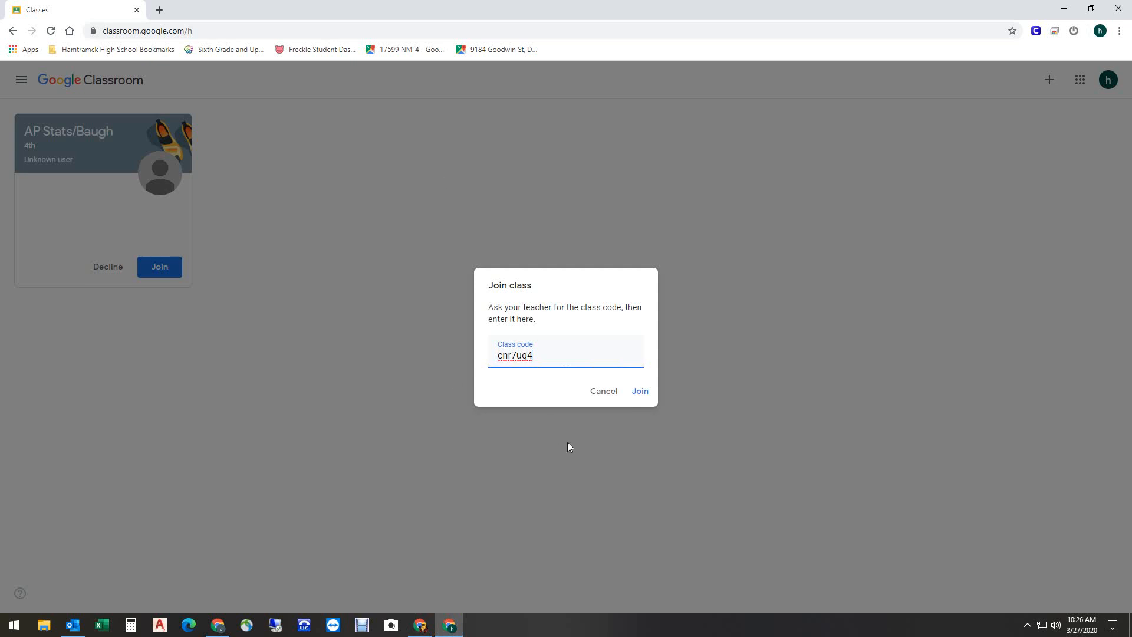
mouse_move(638, 390)
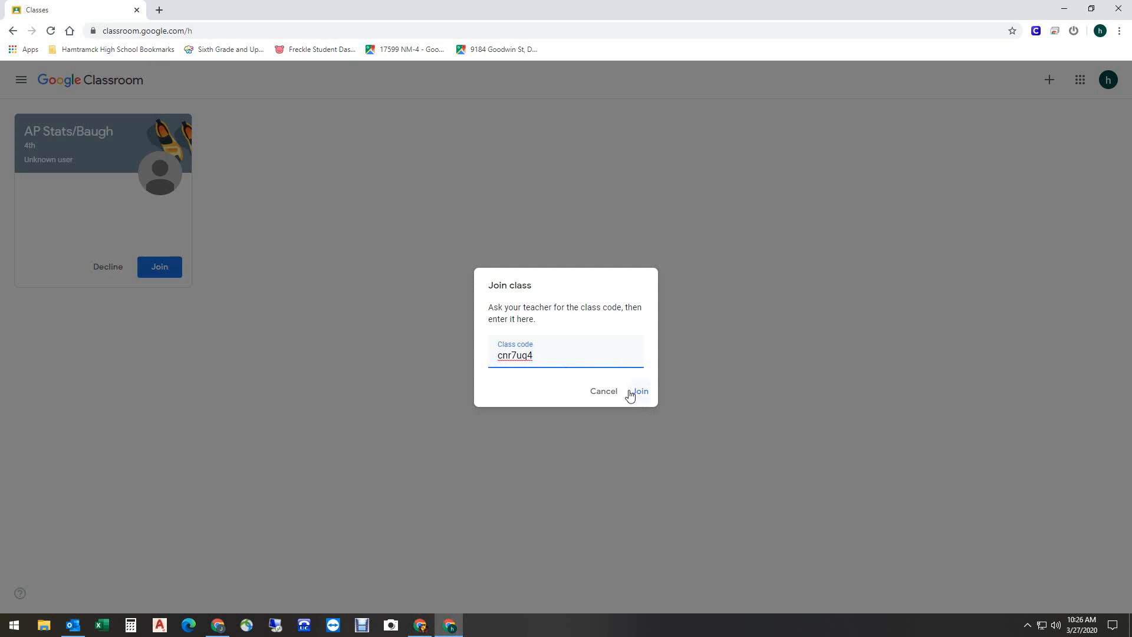
click(639, 390)
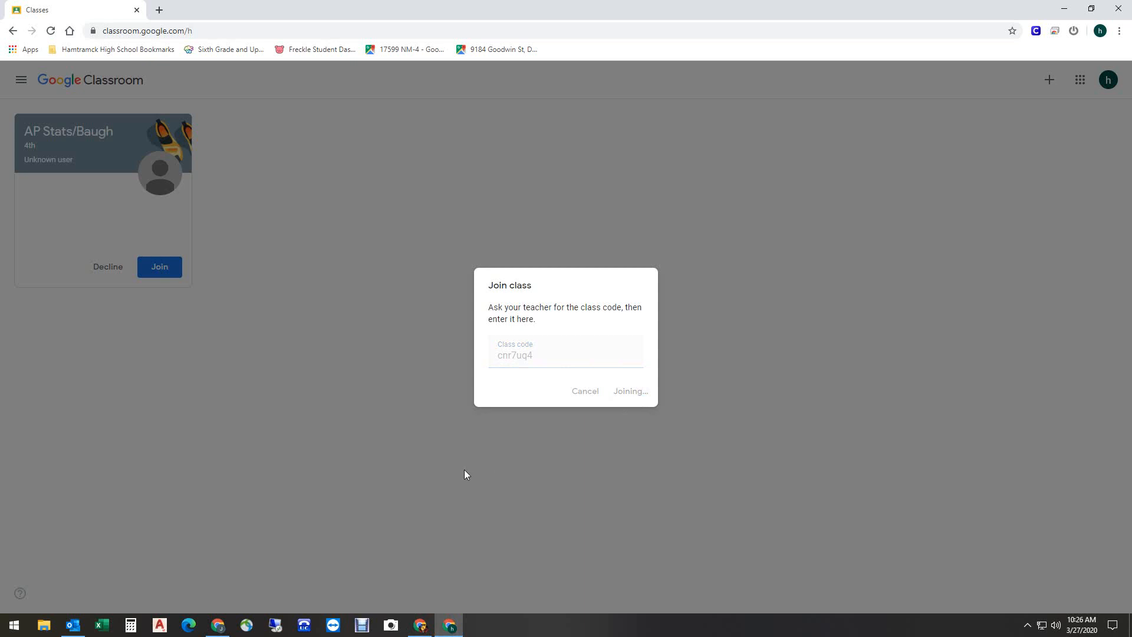
click(627, 390)
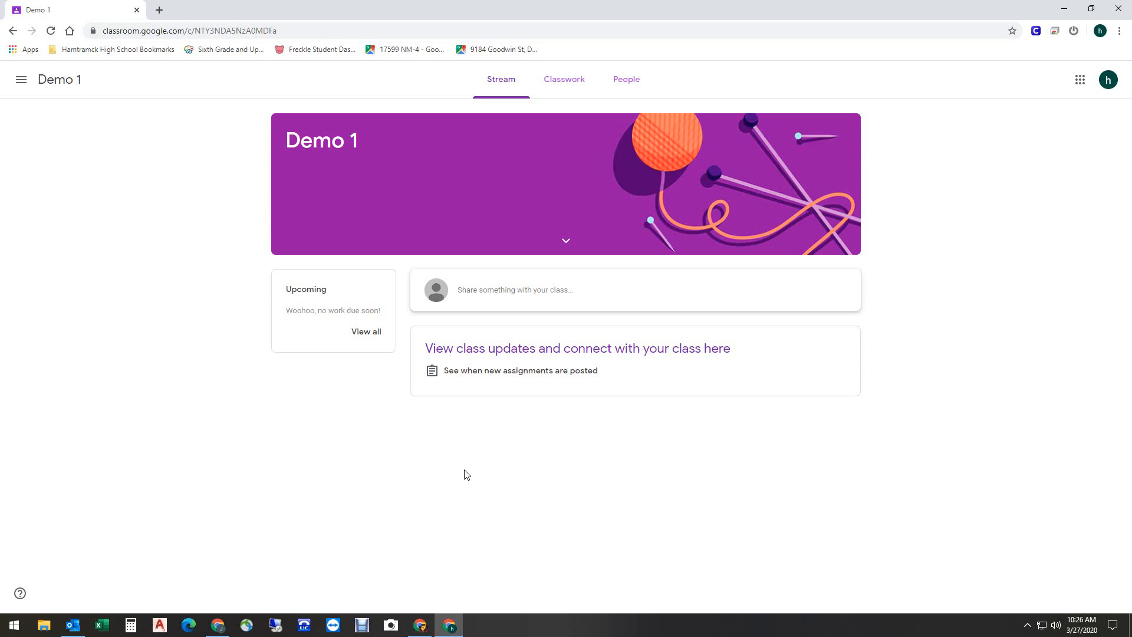
mouse_move(497, 414)
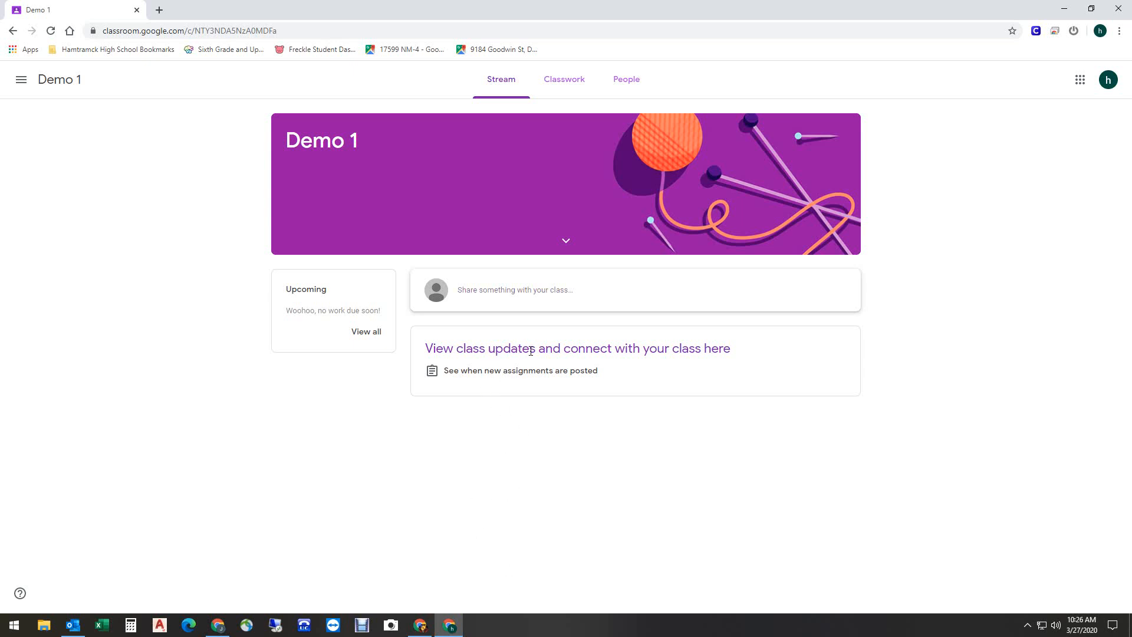
mouse_move(626, 79)
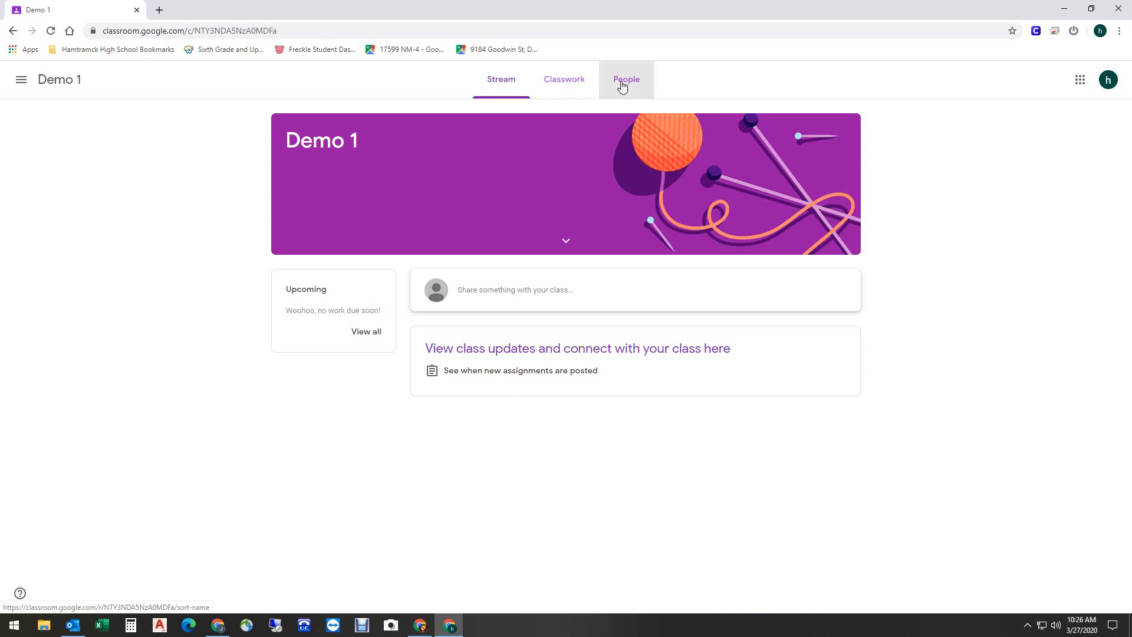
click(626, 79)
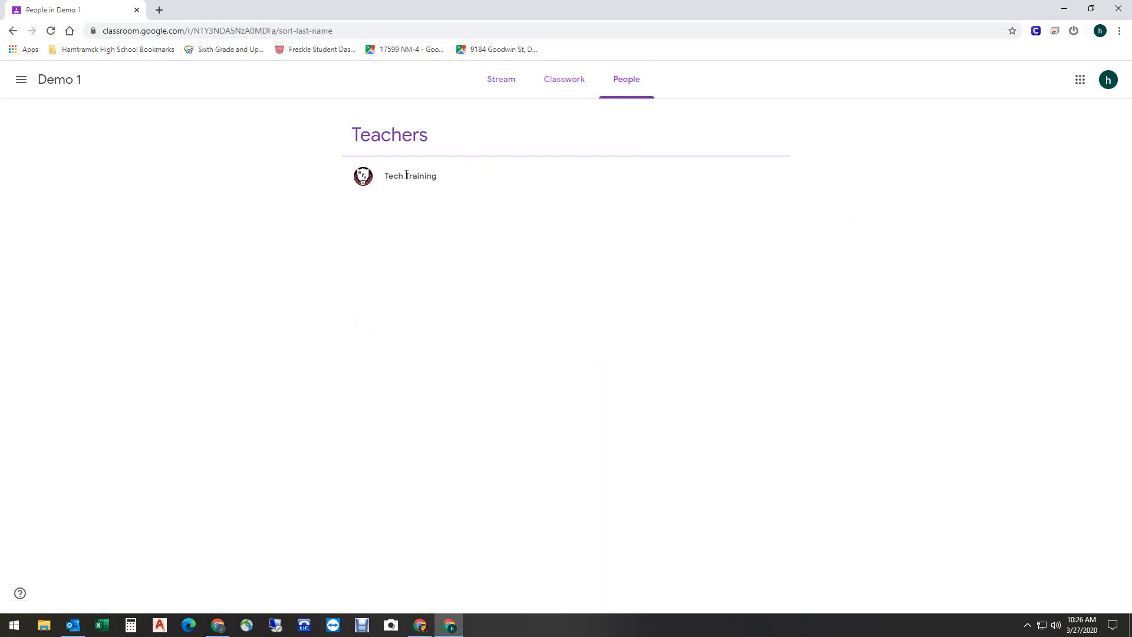
mouse_move(500, 79)
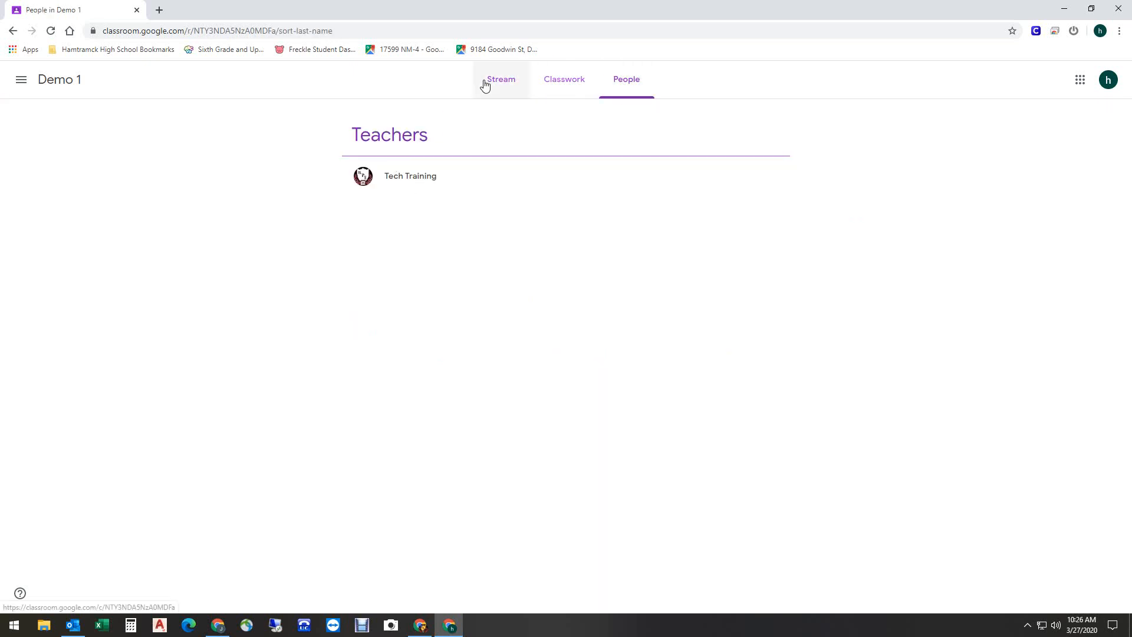
click(501, 79)
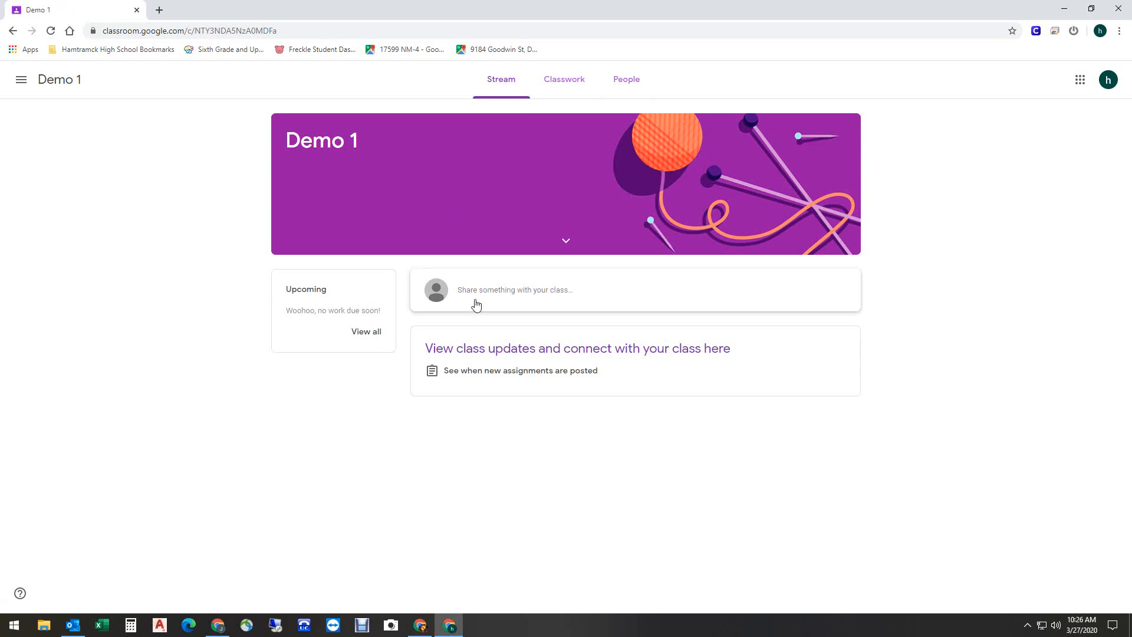
click(563, 79)
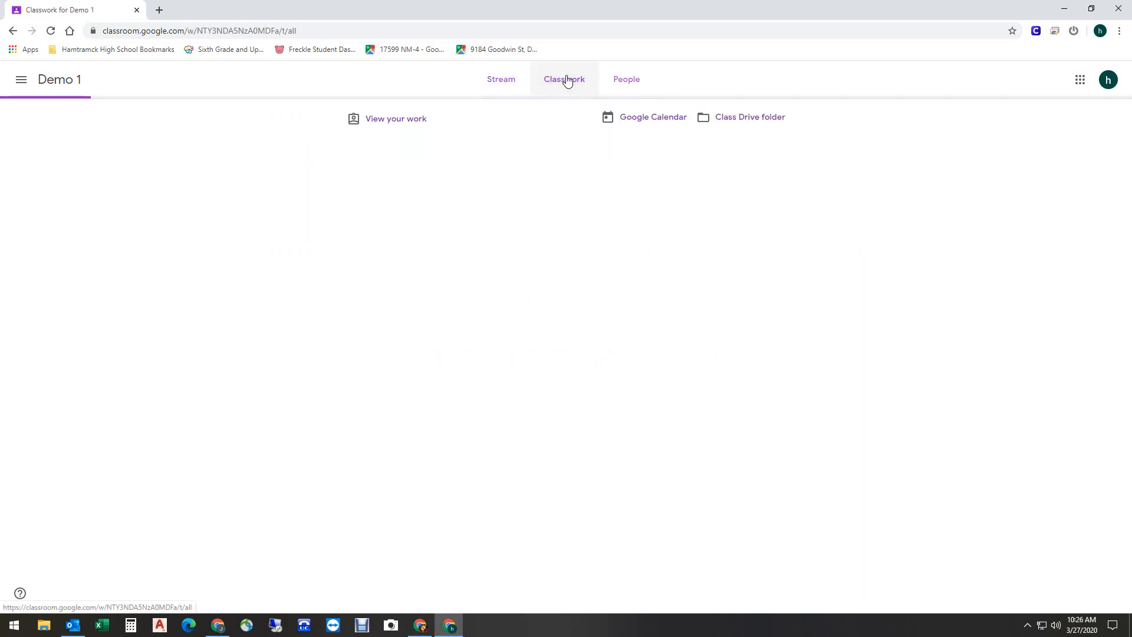
click(564, 79)
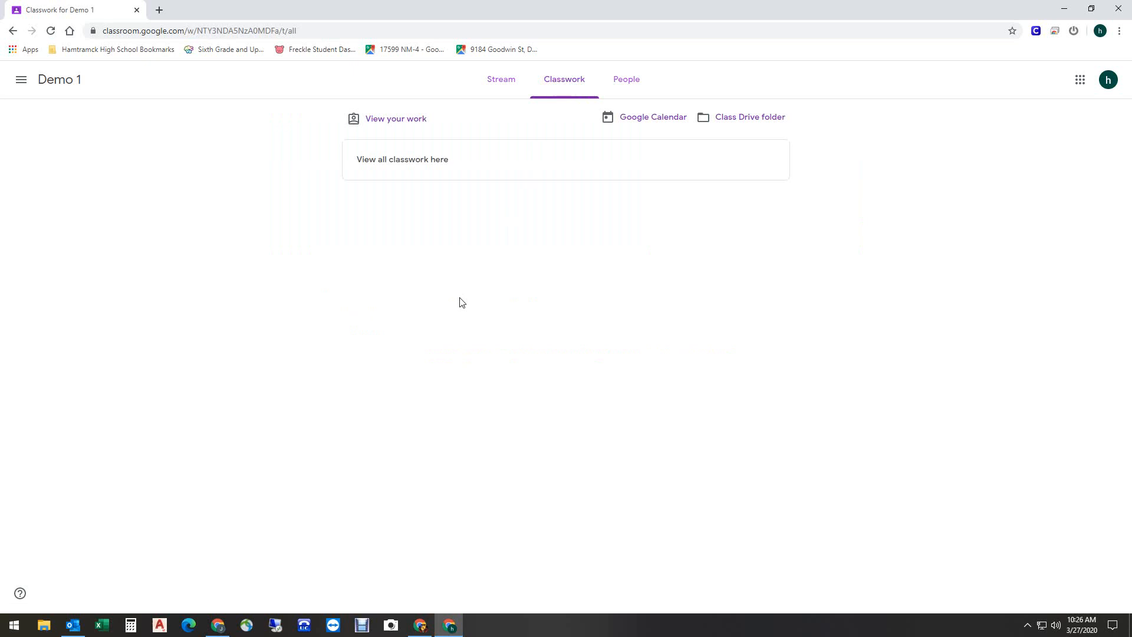
mouse_move(608, 104)
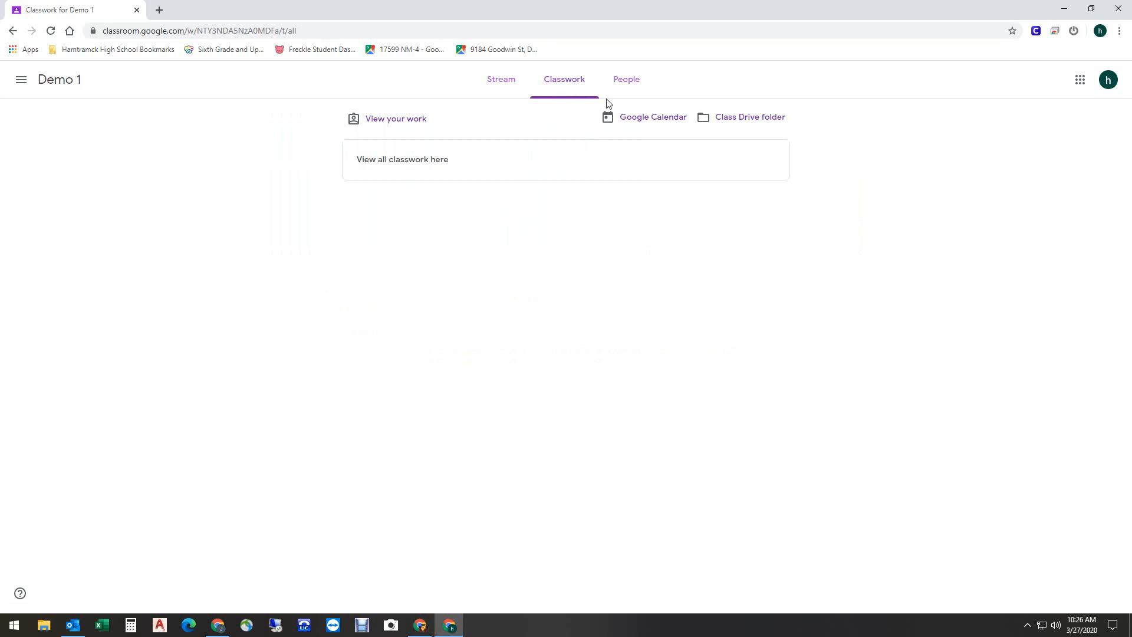
click(500, 79)
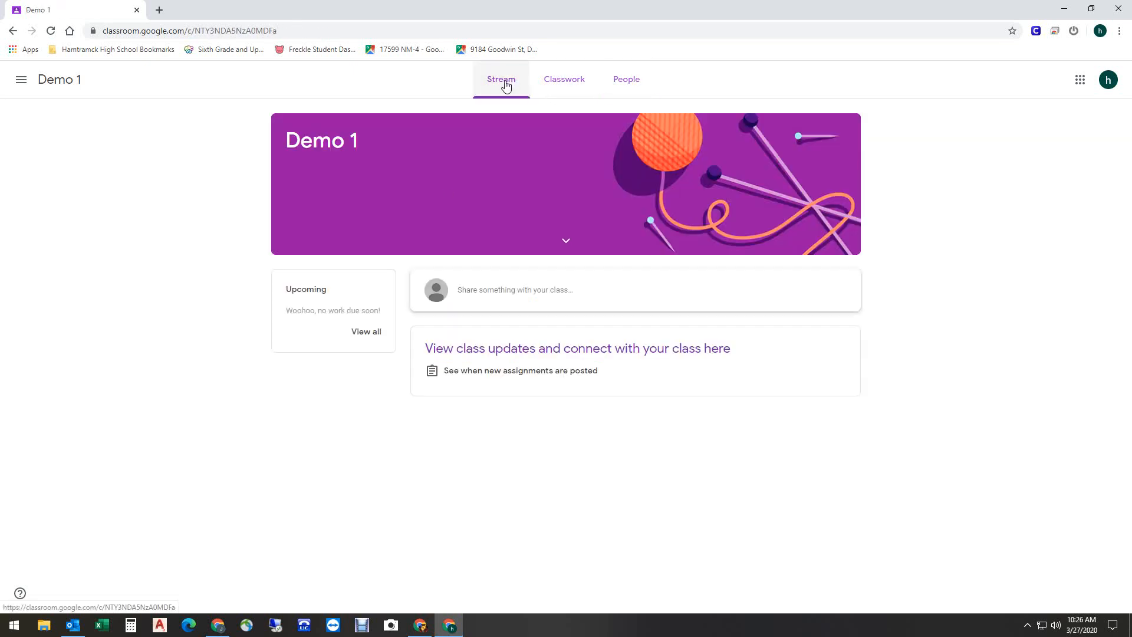
mouse_move(21, 79)
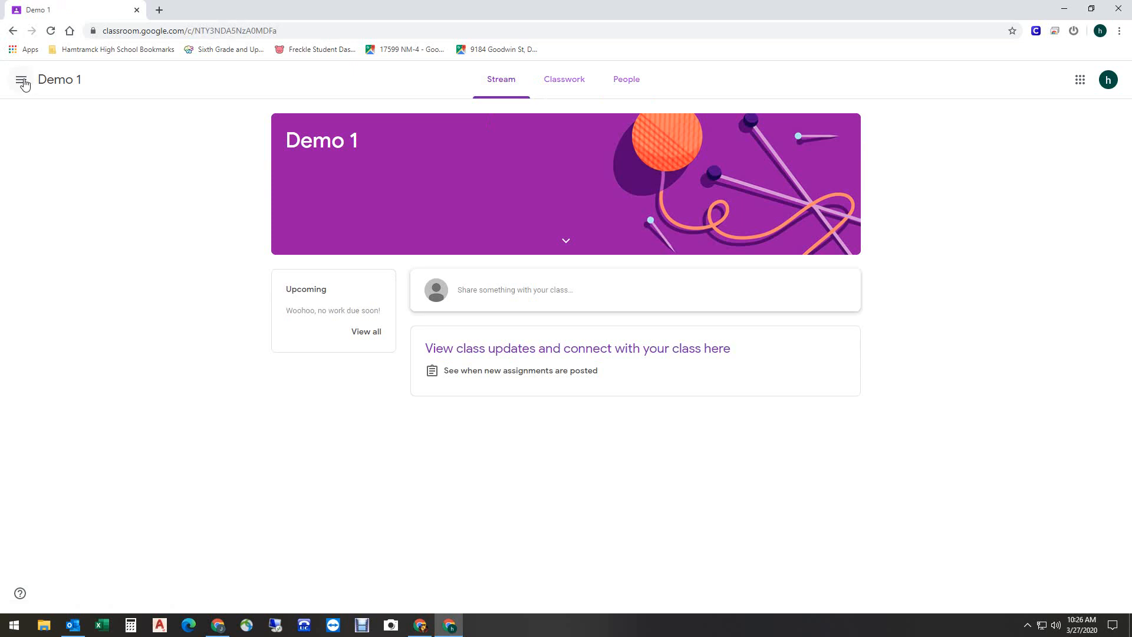
click(21, 79)
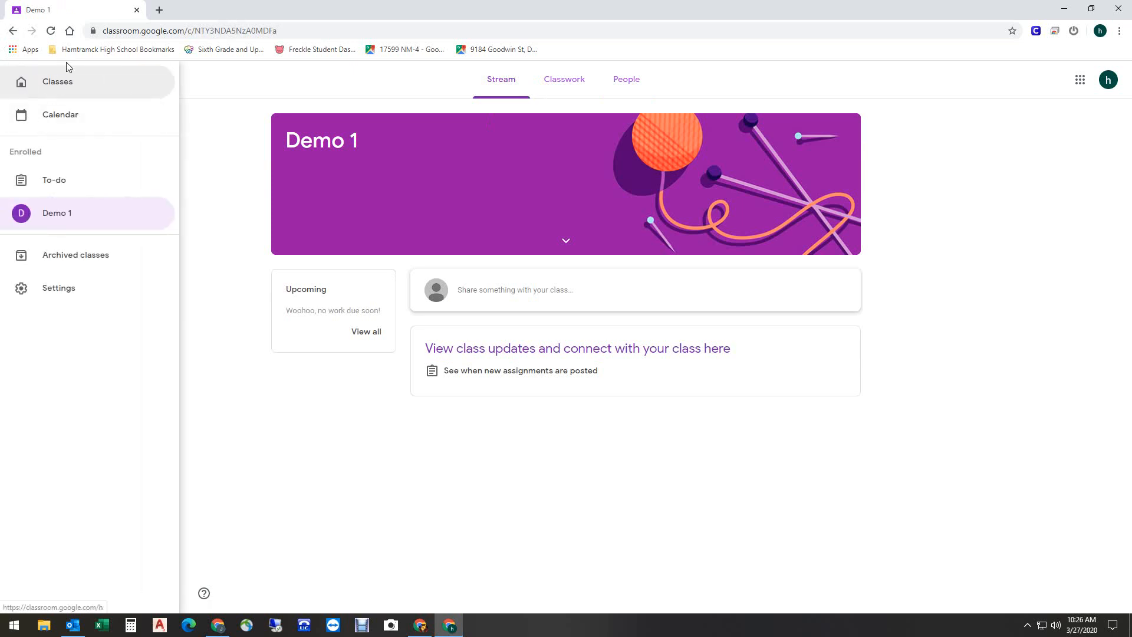
click(56, 81)
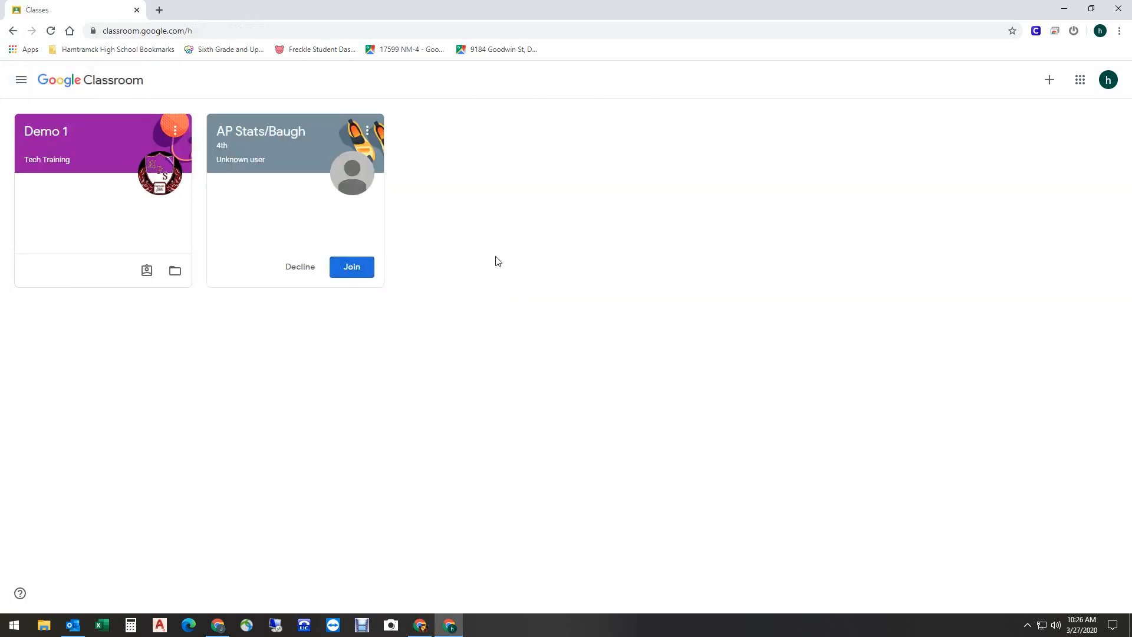
mouse_move(154, 236)
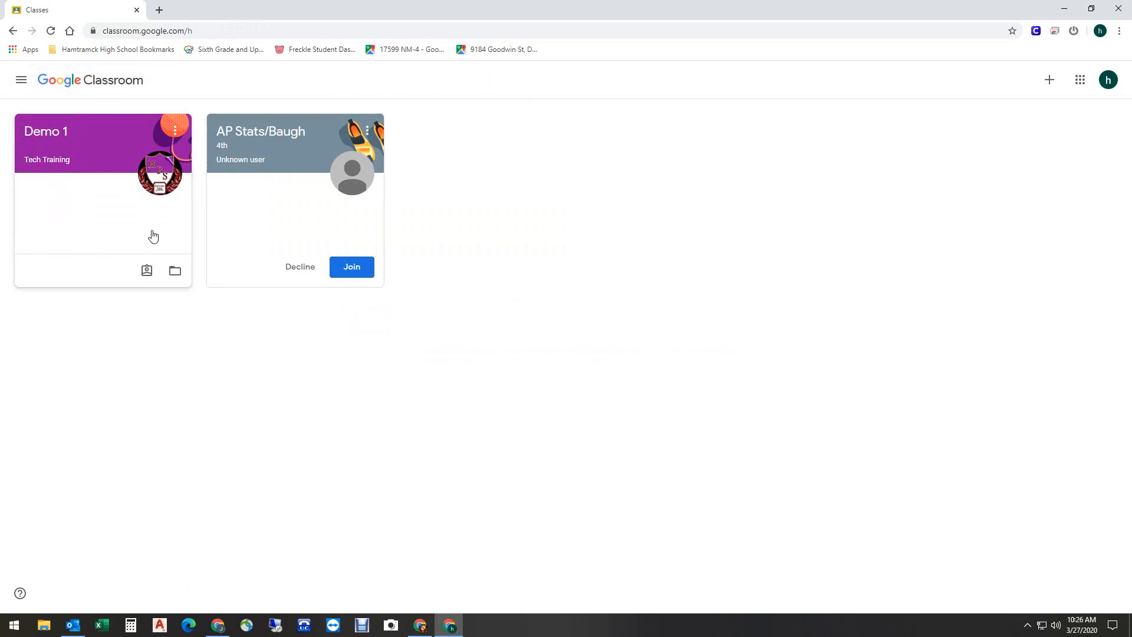
mouse_move(314, 298)
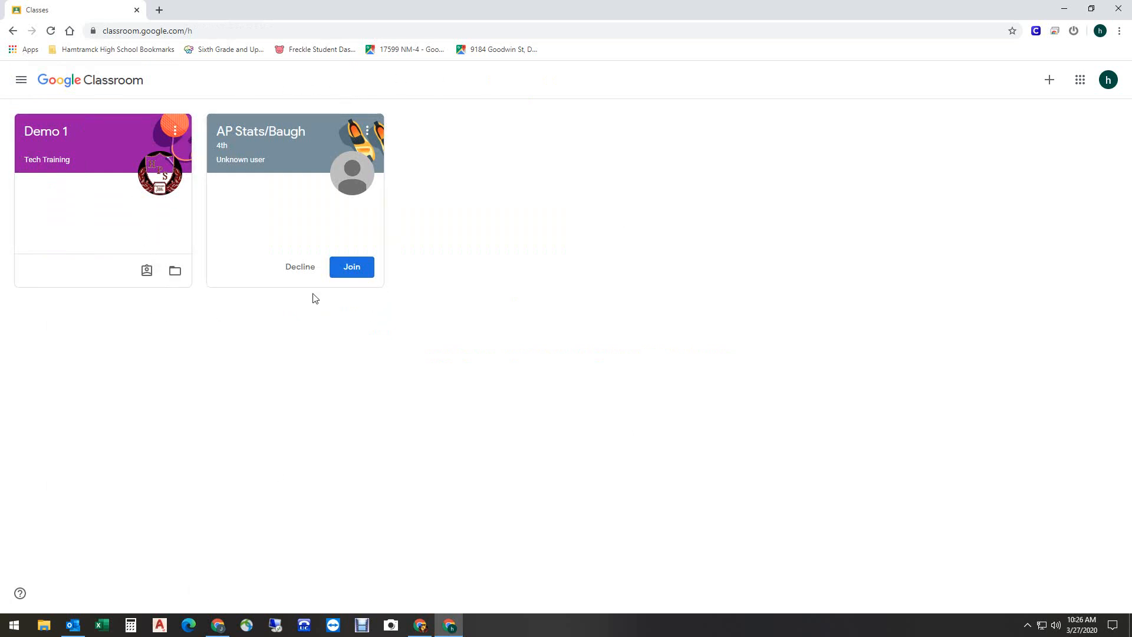
mouse_move(346, 66)
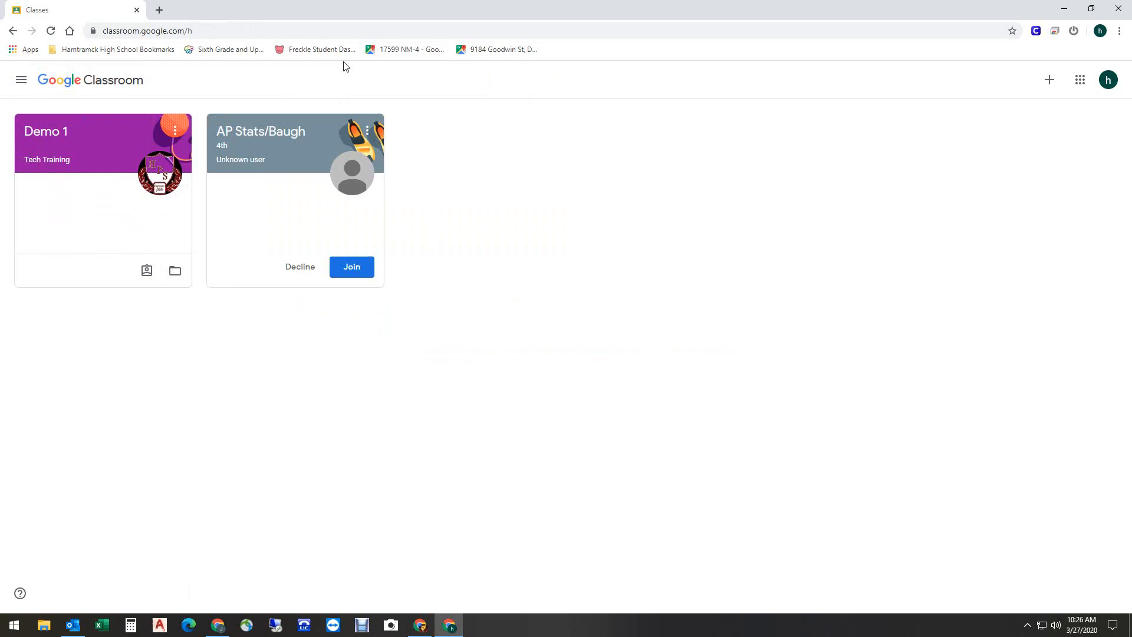
mouse_move(91, 214)
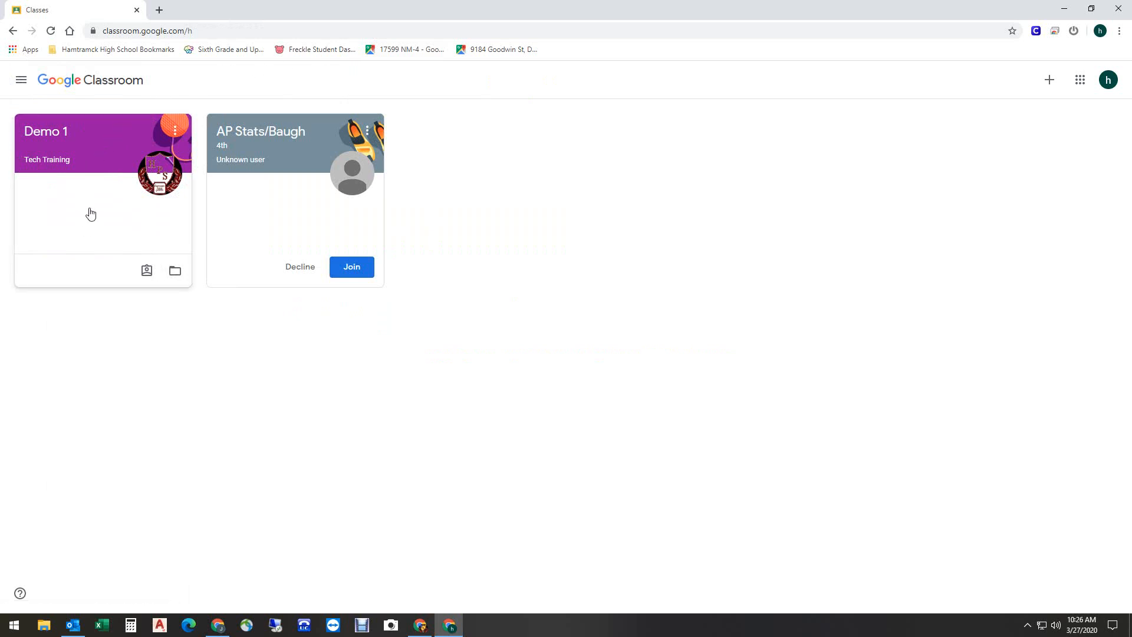
mouse_move(44, 212)
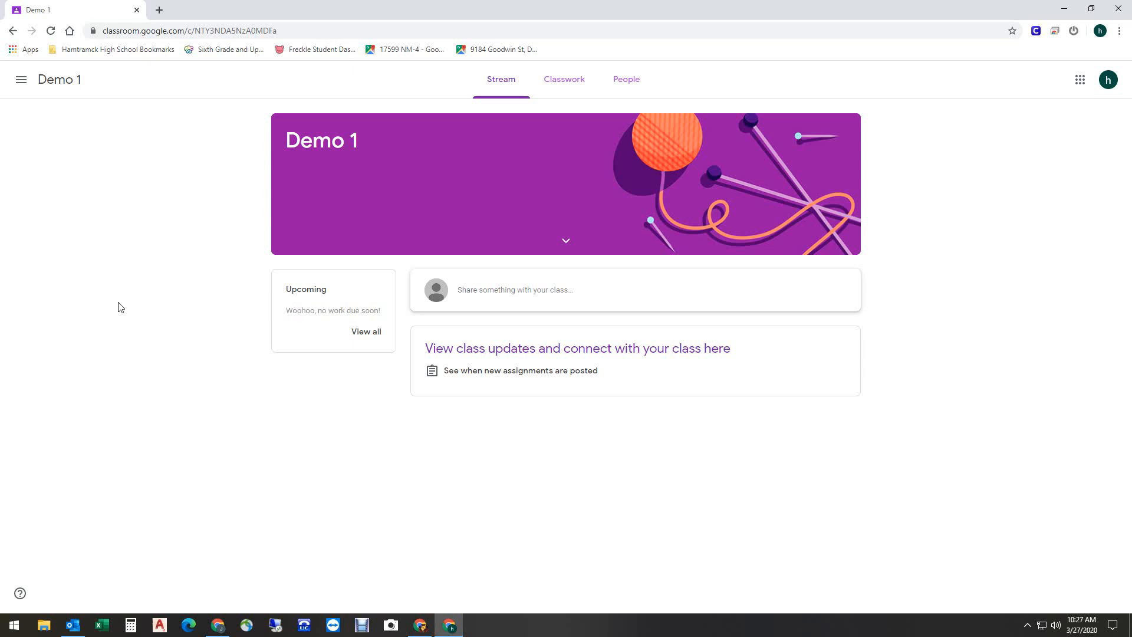
mouse_move(224, 551)
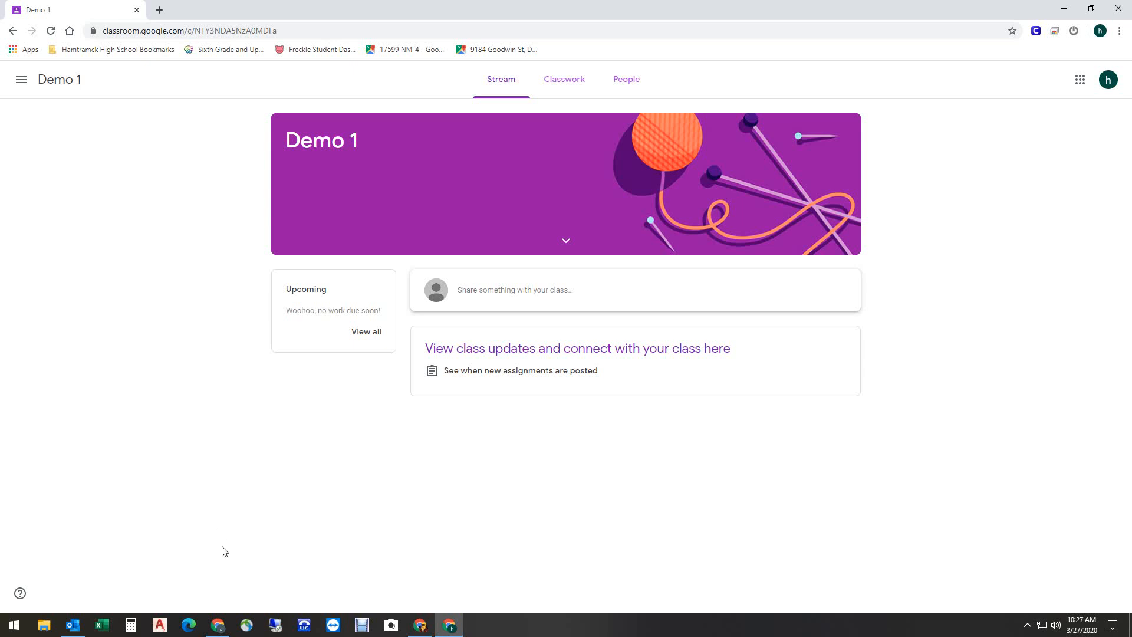
click(211, 9)
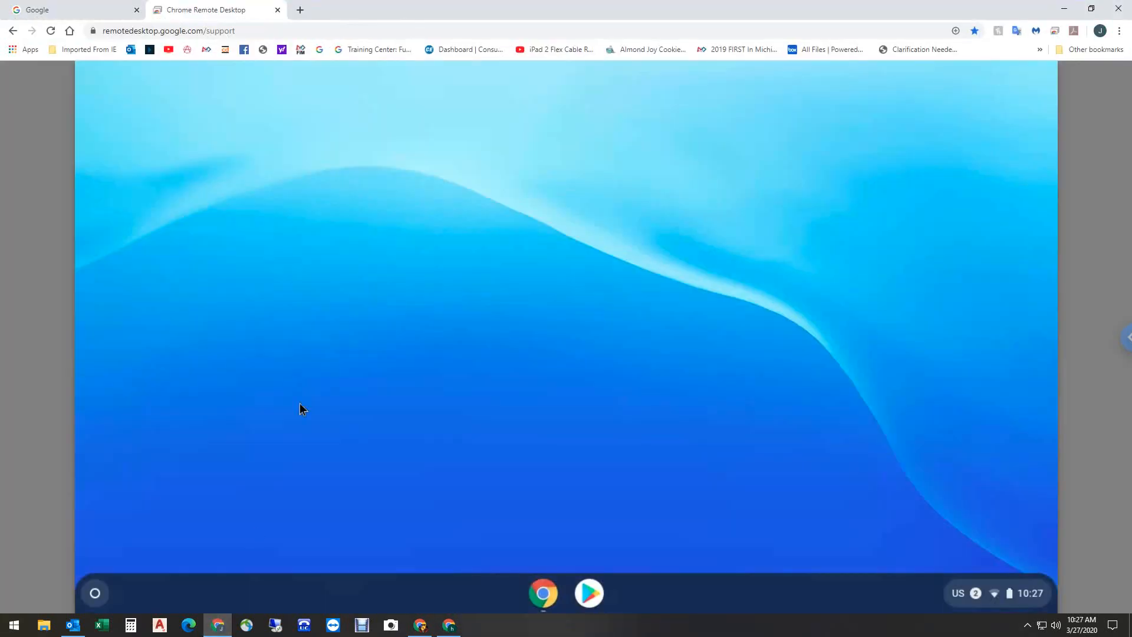
mouse_move(476, 211)
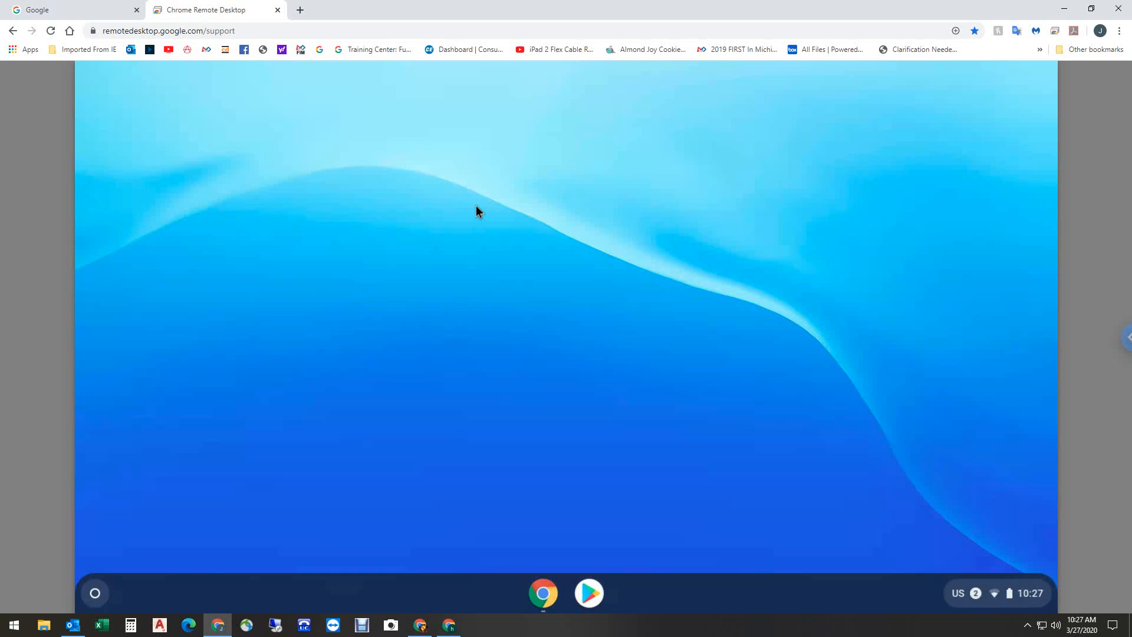
mouse_move(504, 322)
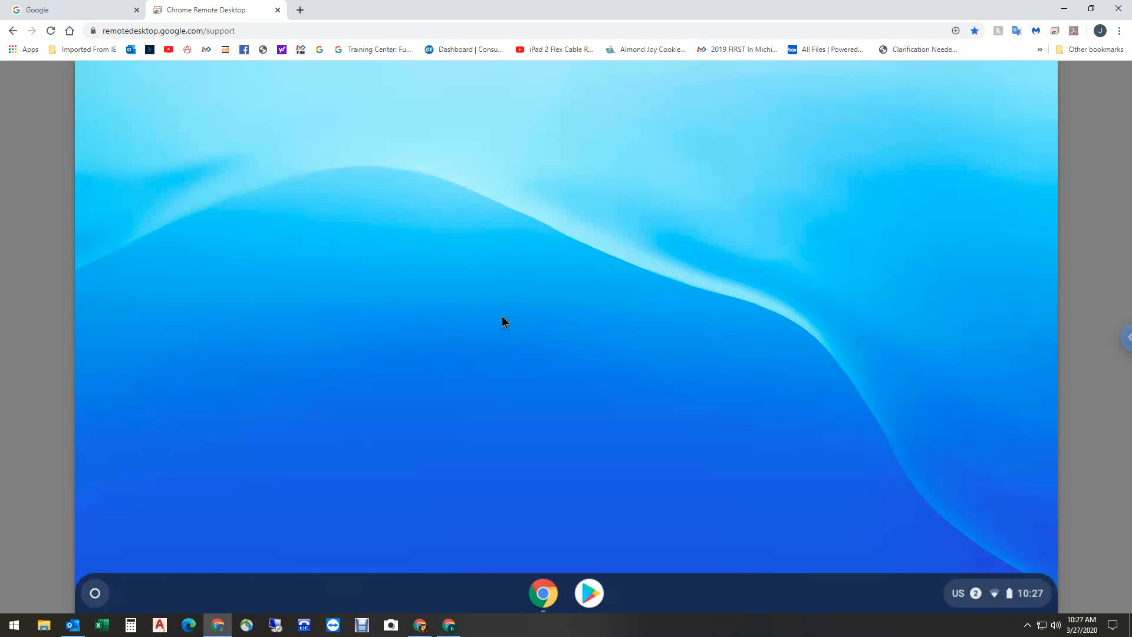
mouse_move(699, 293)
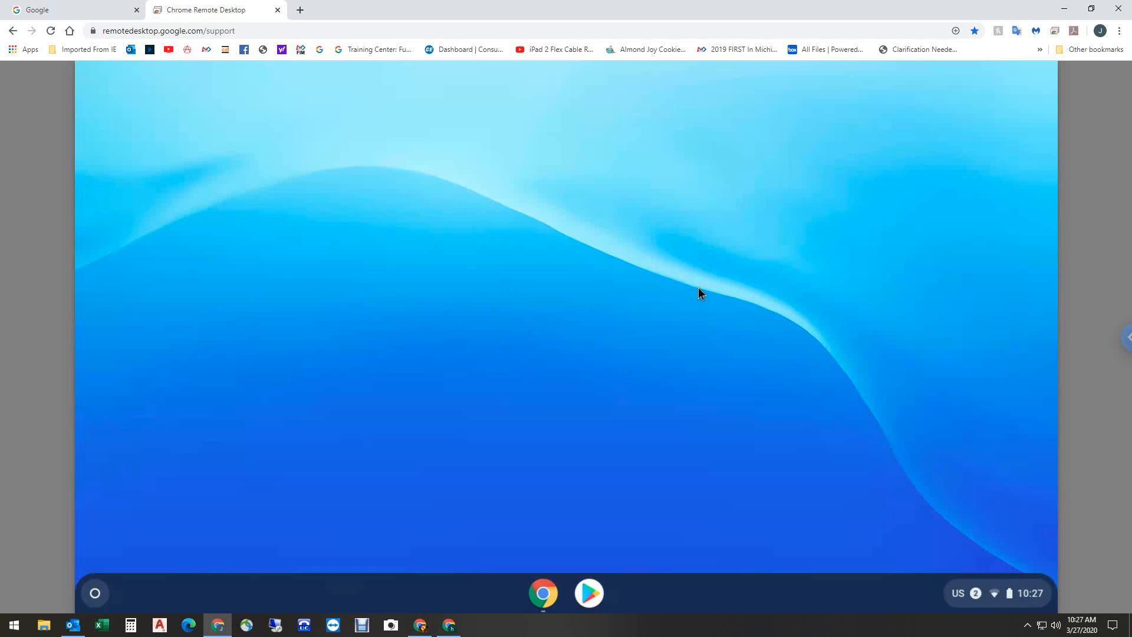
mouse_move(530, 614)
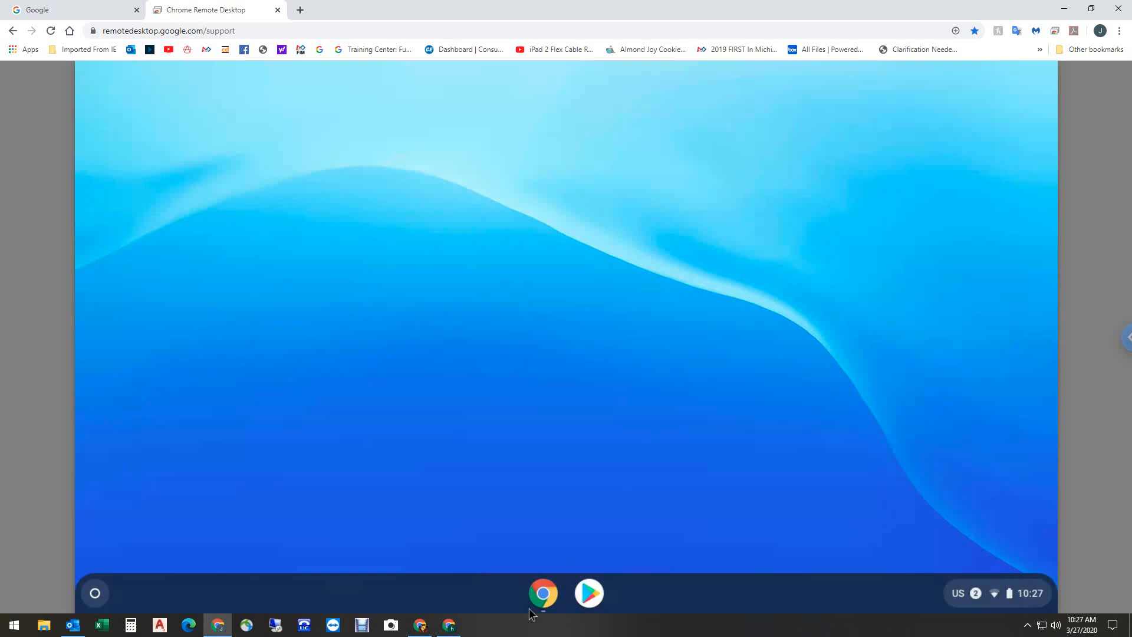
Launch Chrome on the Chromebook and browse the Hamtramck High School Bookmarks folder.
click(542, 593)
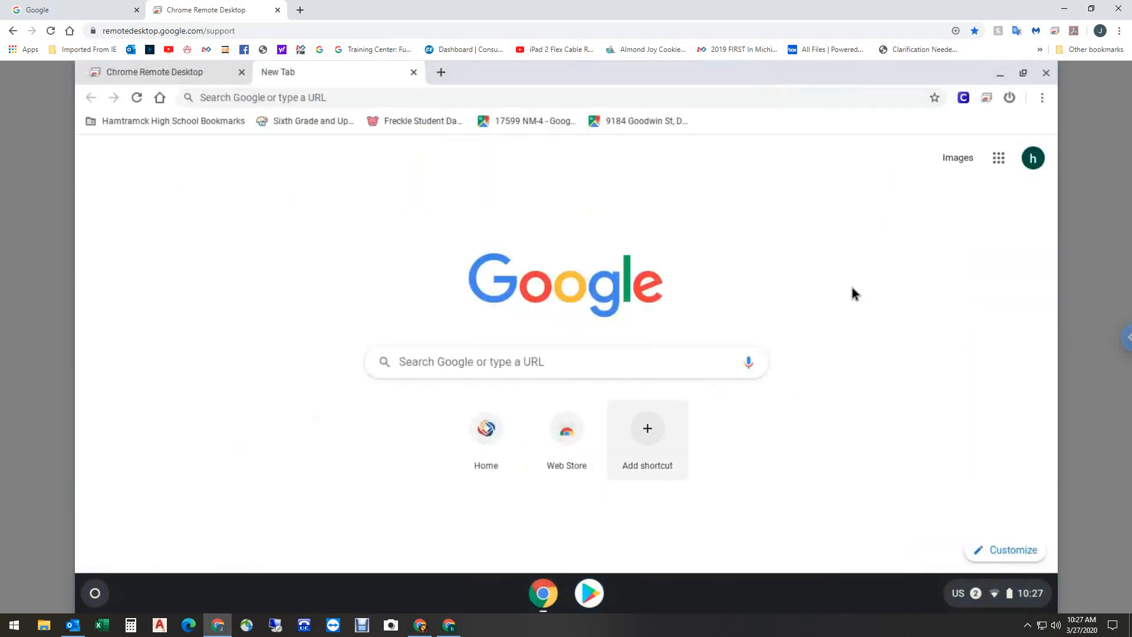
mouse_move(1006, 227)
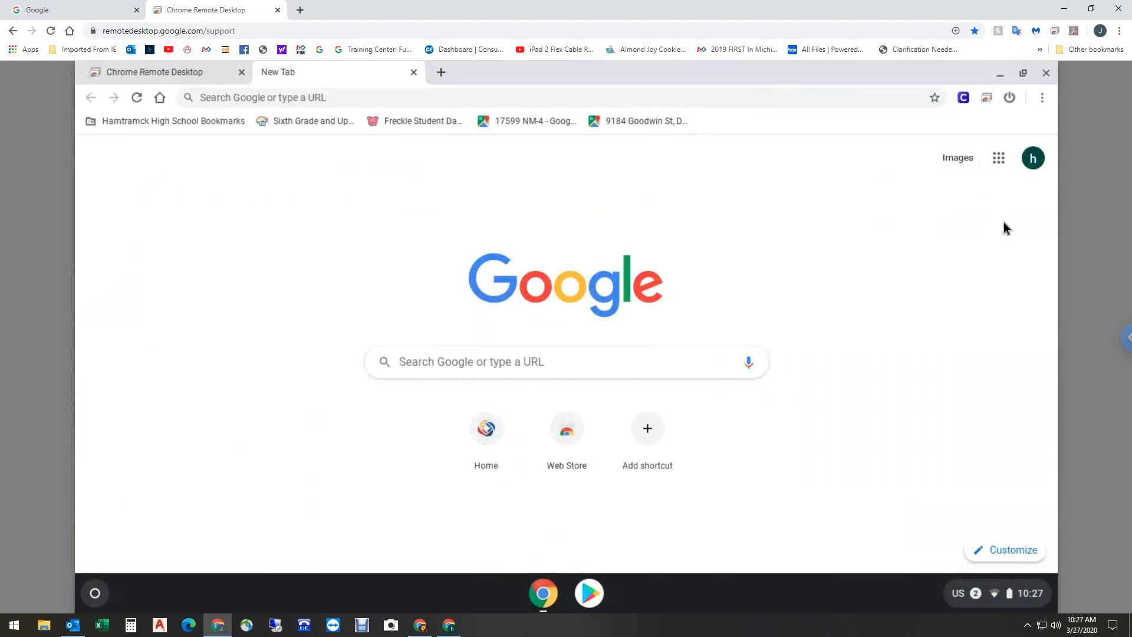
mouse_move(1032, 157)
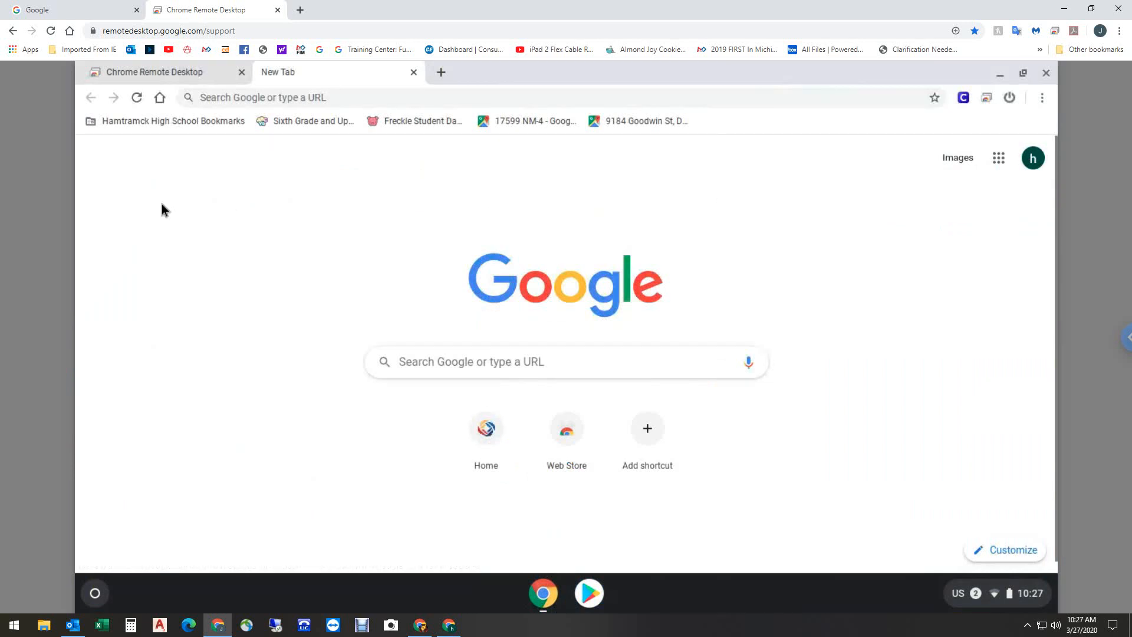
mouse_move(169, 128)
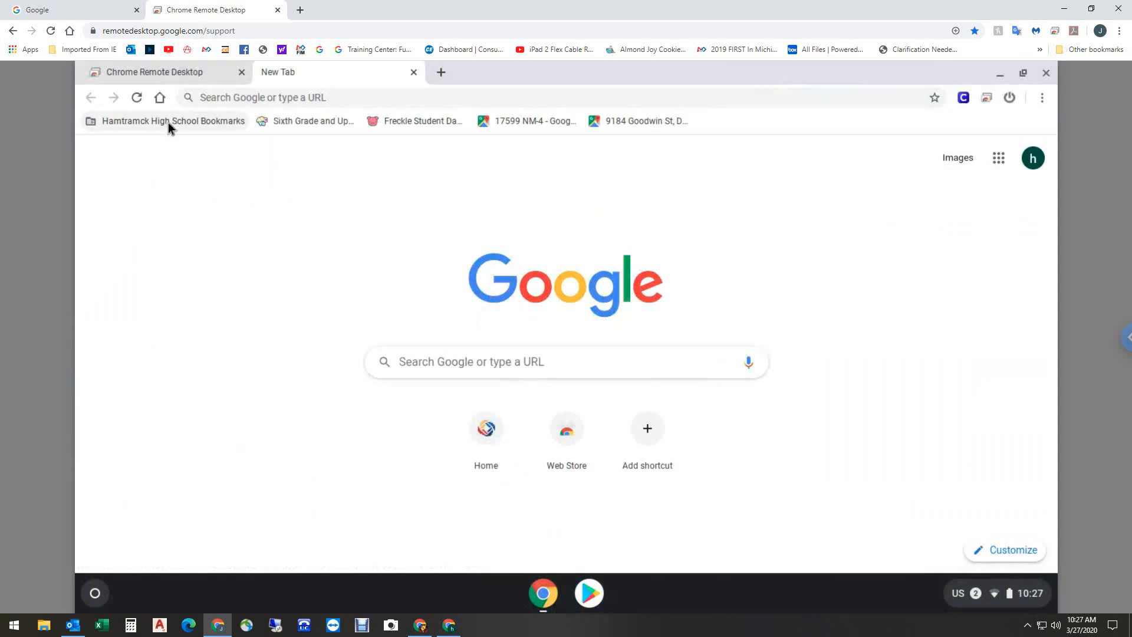
click(172, 120)
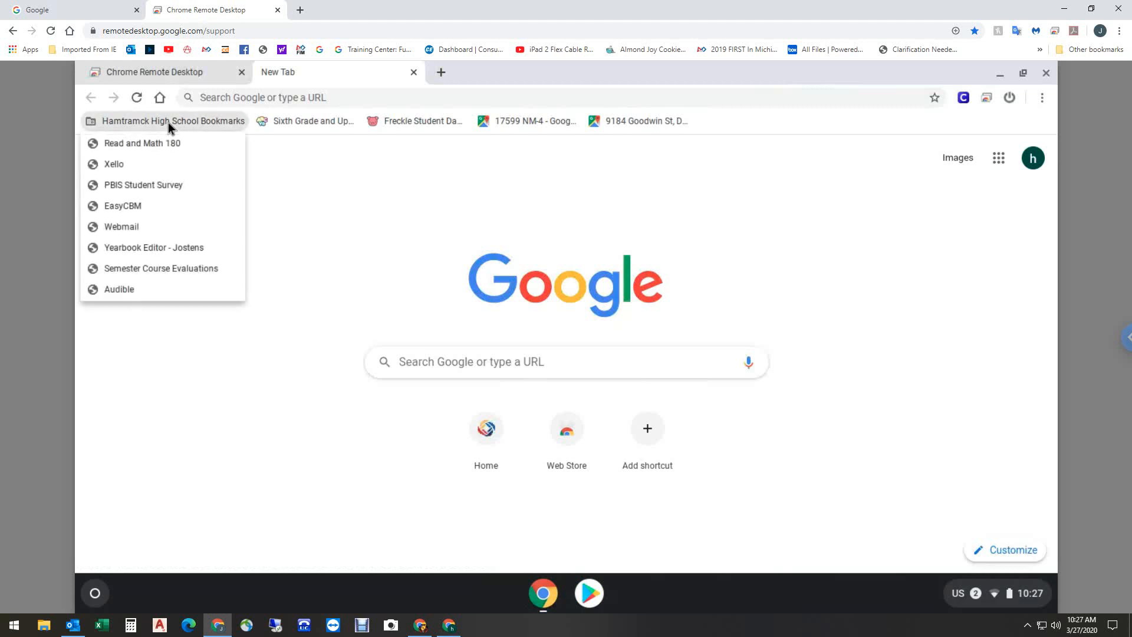
mouse_move(132, 304)
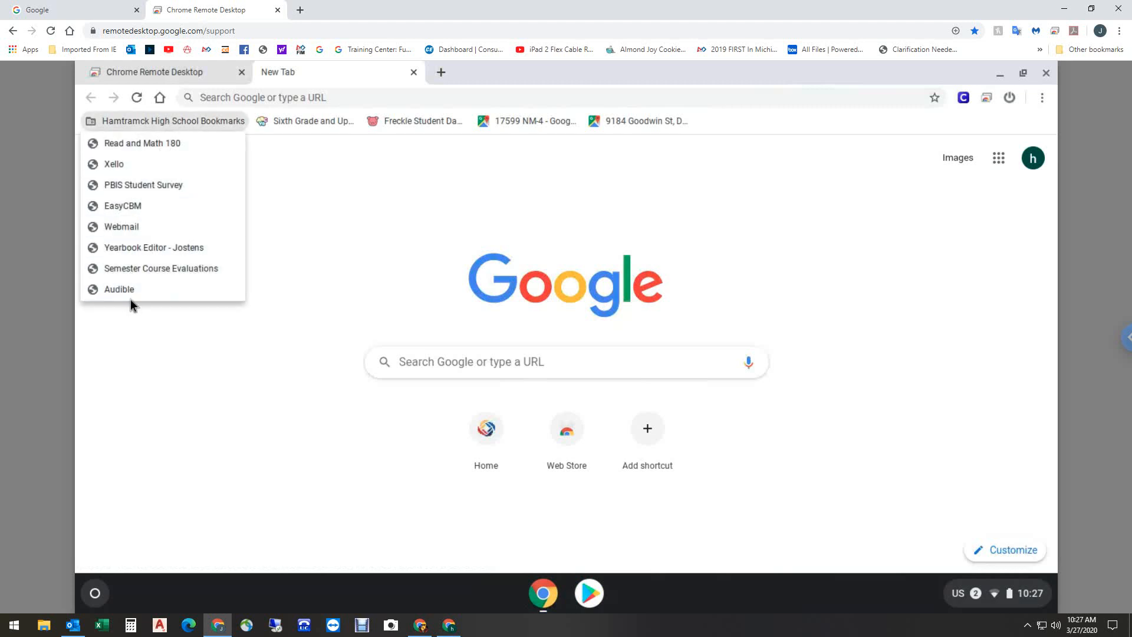
mouse_move(481, 210)
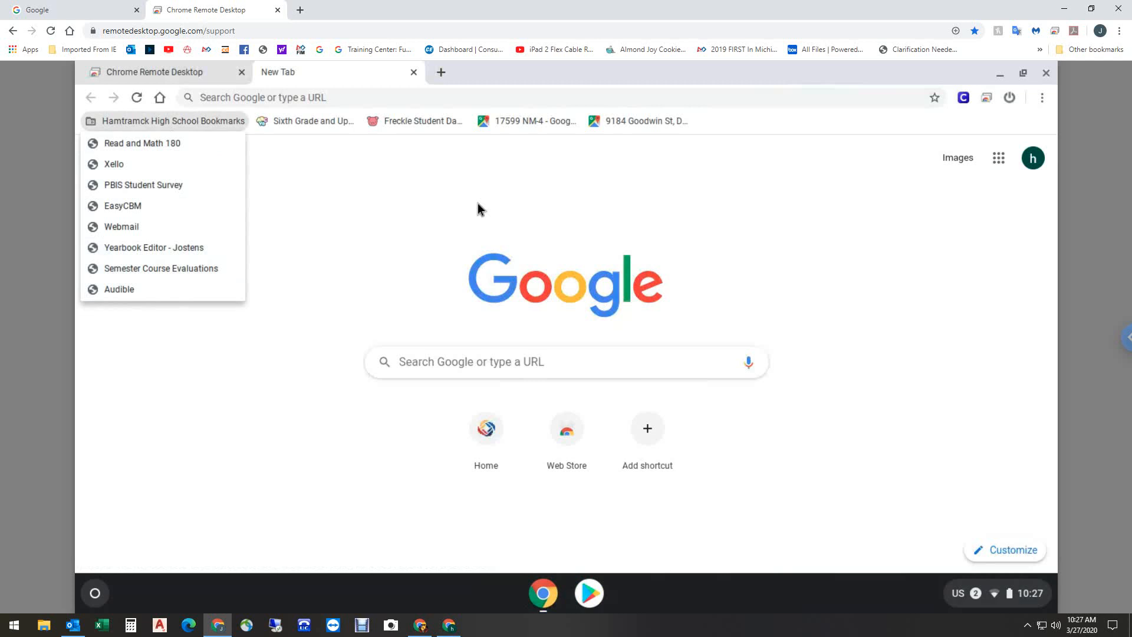
click(881, 282)
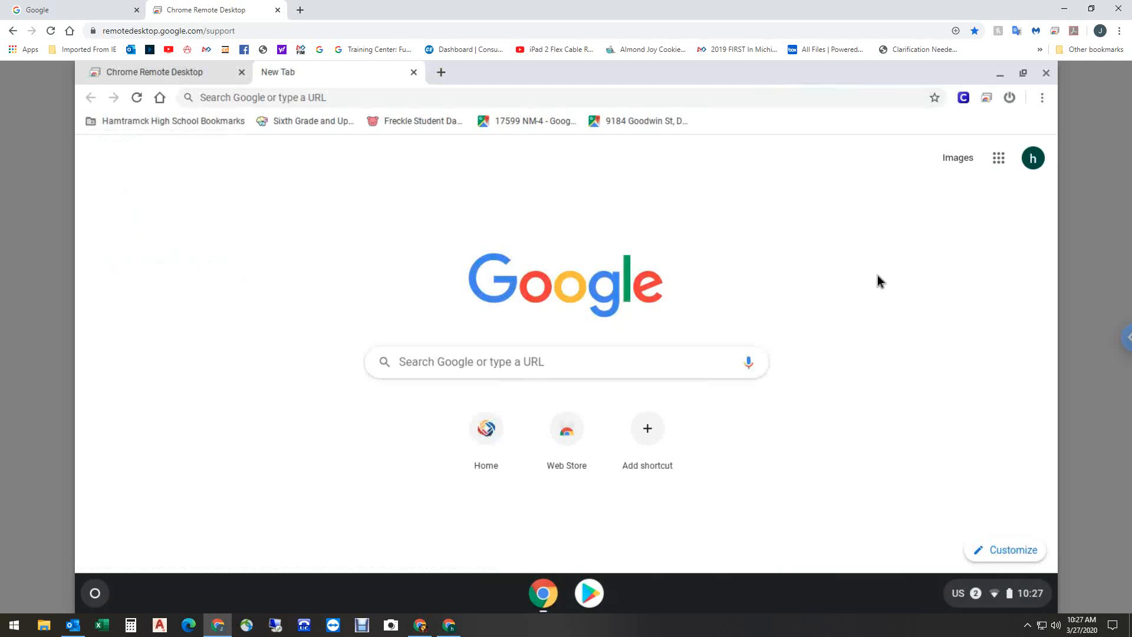
mouse_move(947, 217)
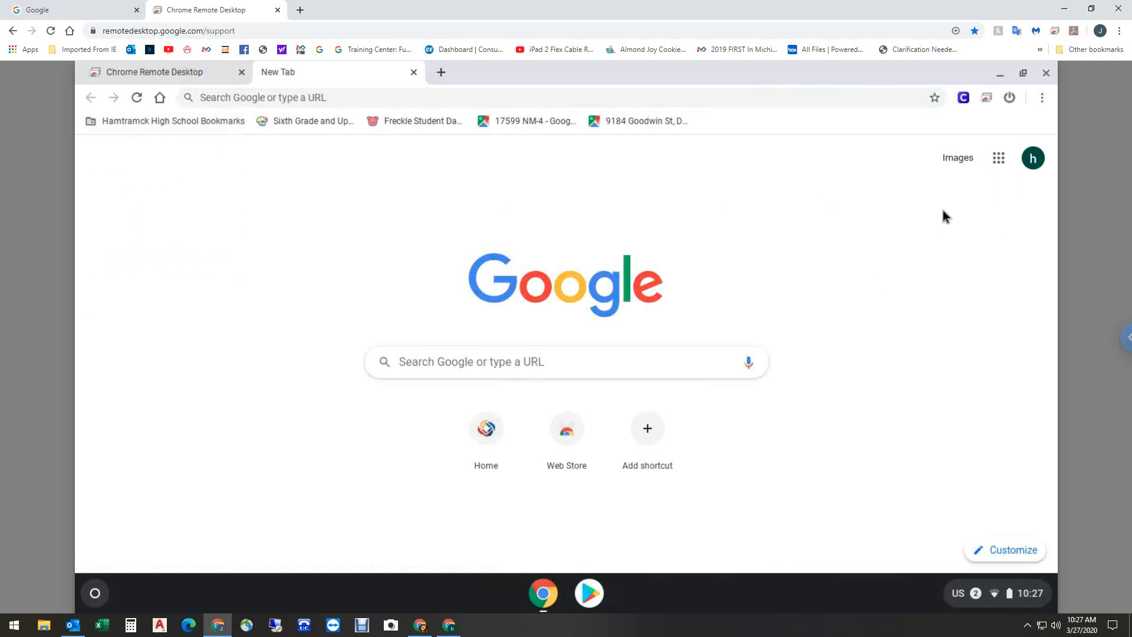
Launch Classroom from the Chromebook's apps grid, listing Demo 1 and the AP Stats/Baugh invitation.
click(999, 157)
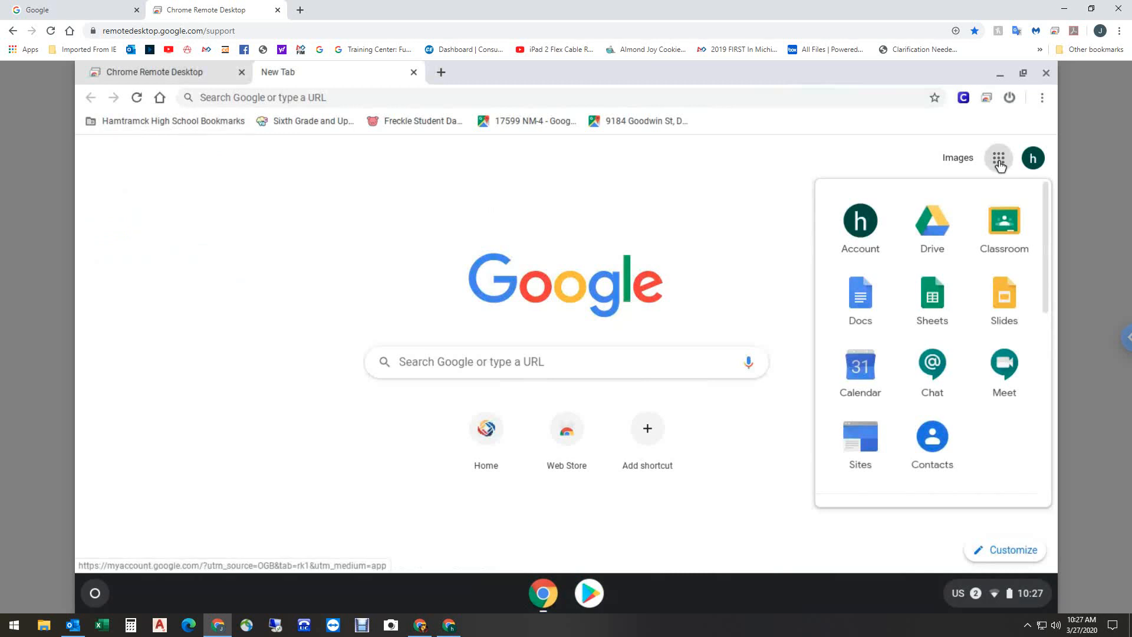
mouse_move(1002, 228)
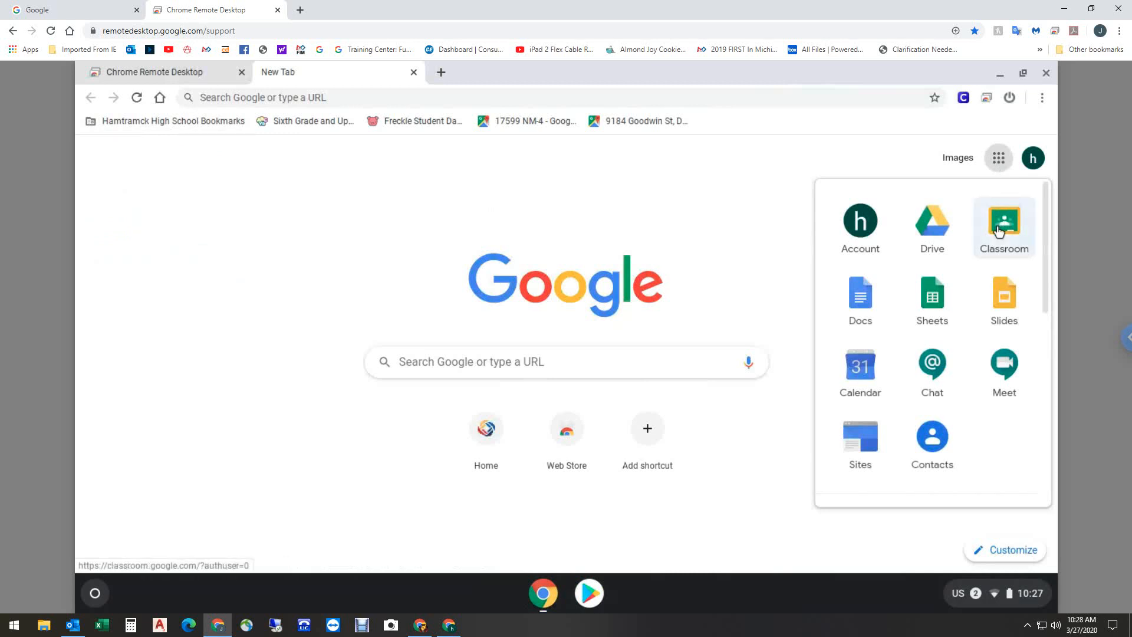
click(1002, 224)
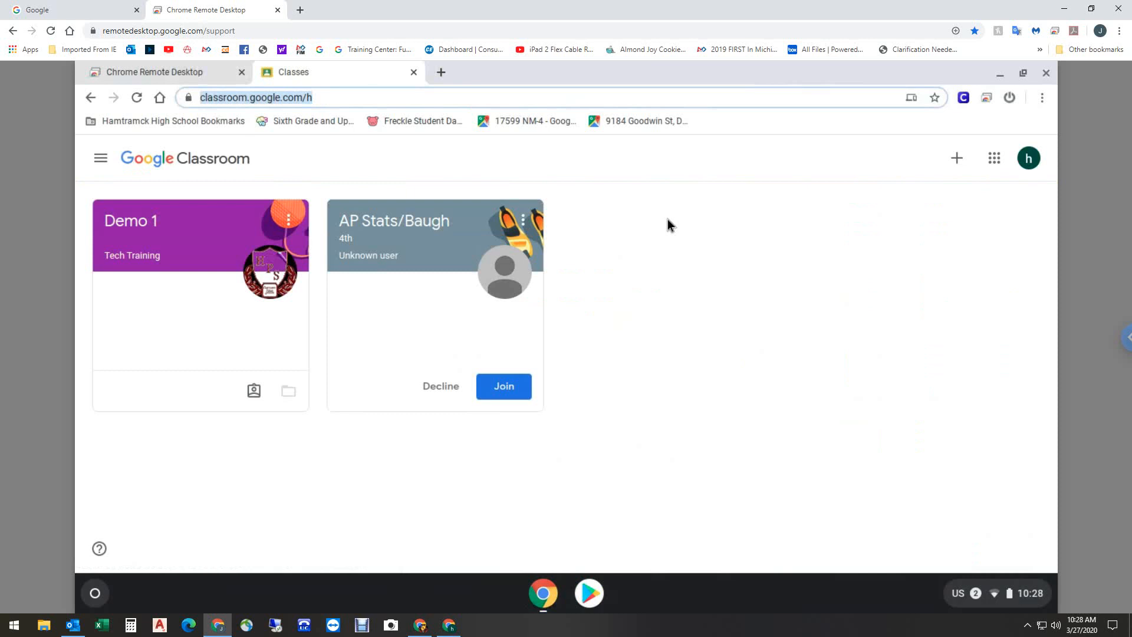
mouse_move(509, 416)
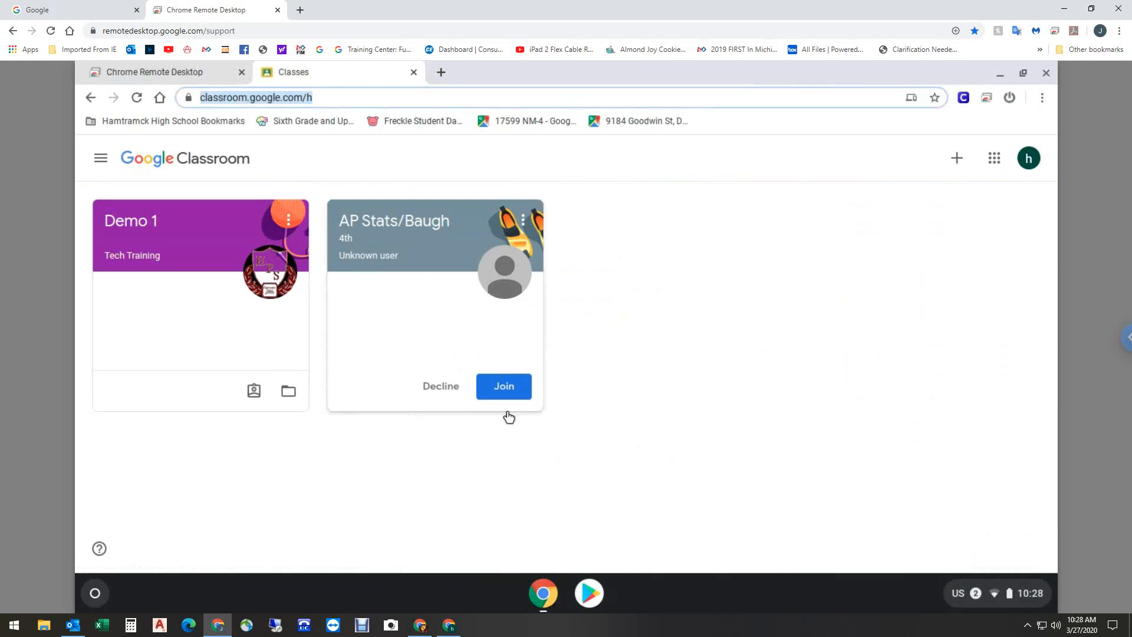
mouse_move(210, 349)
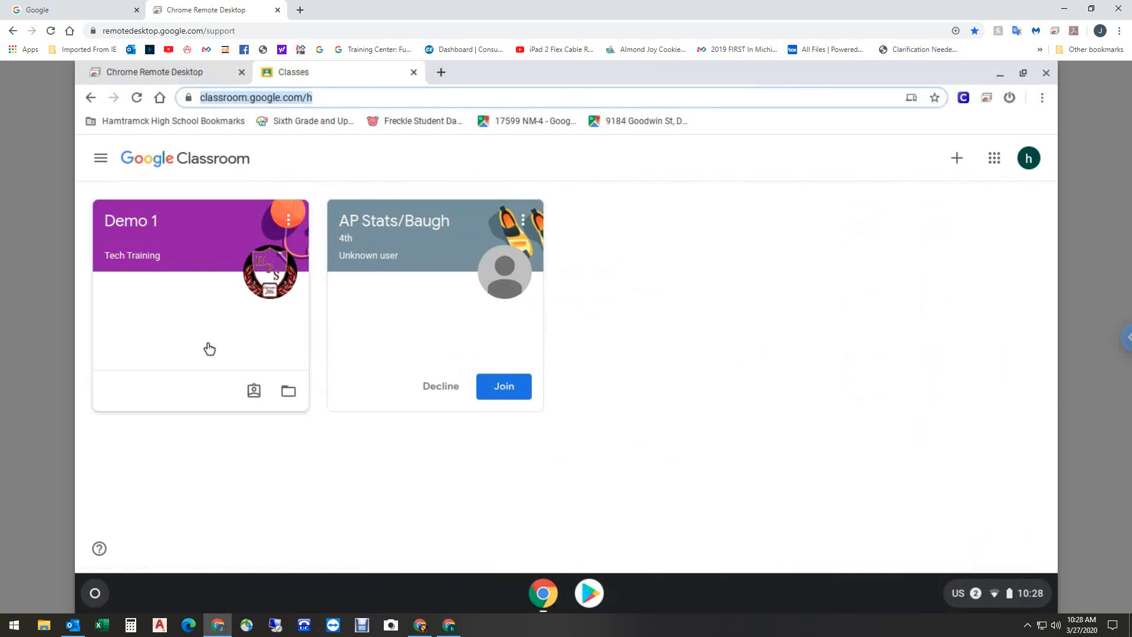
mouse_move(352, 277)
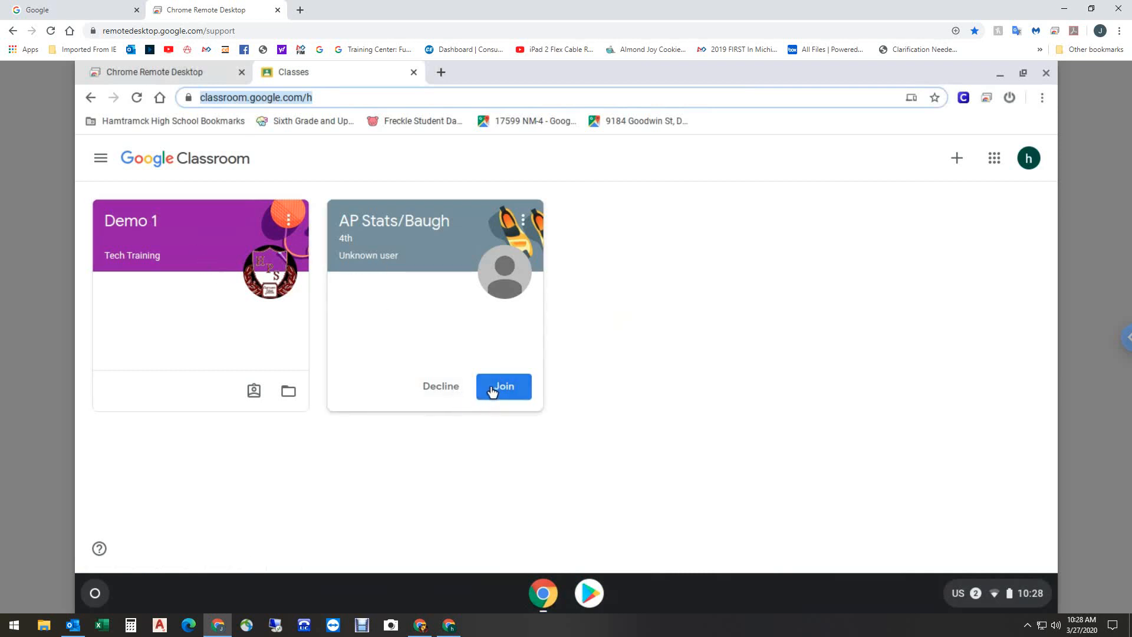
mouse_move(217, 243)
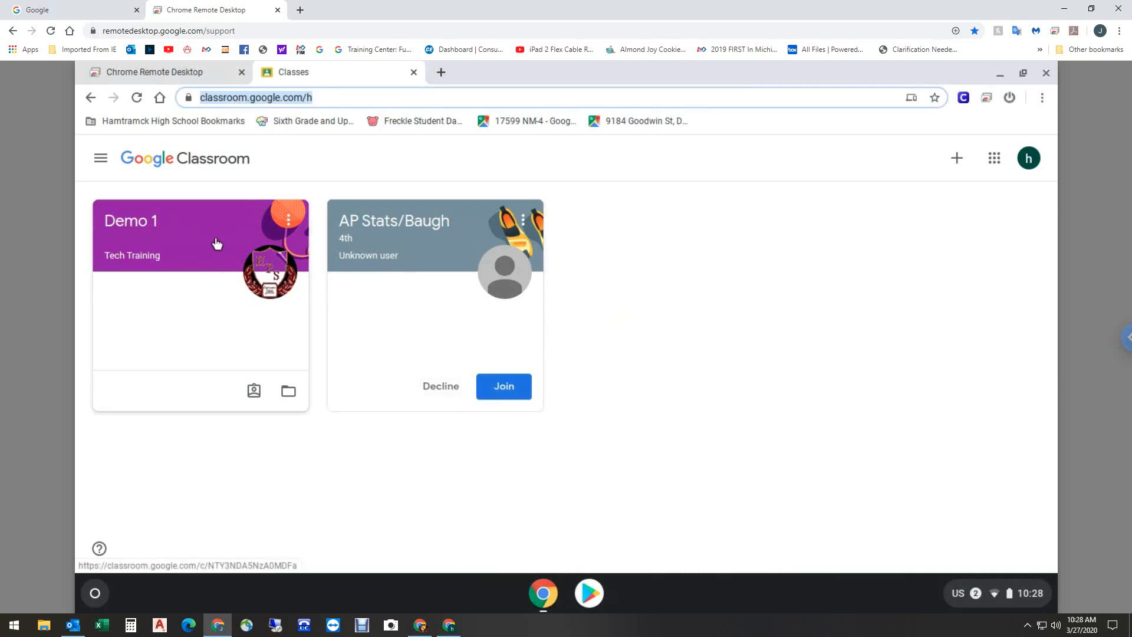
Enter the Demo 1 class card to view its Stream with nothing due yet.
click(144, 220)
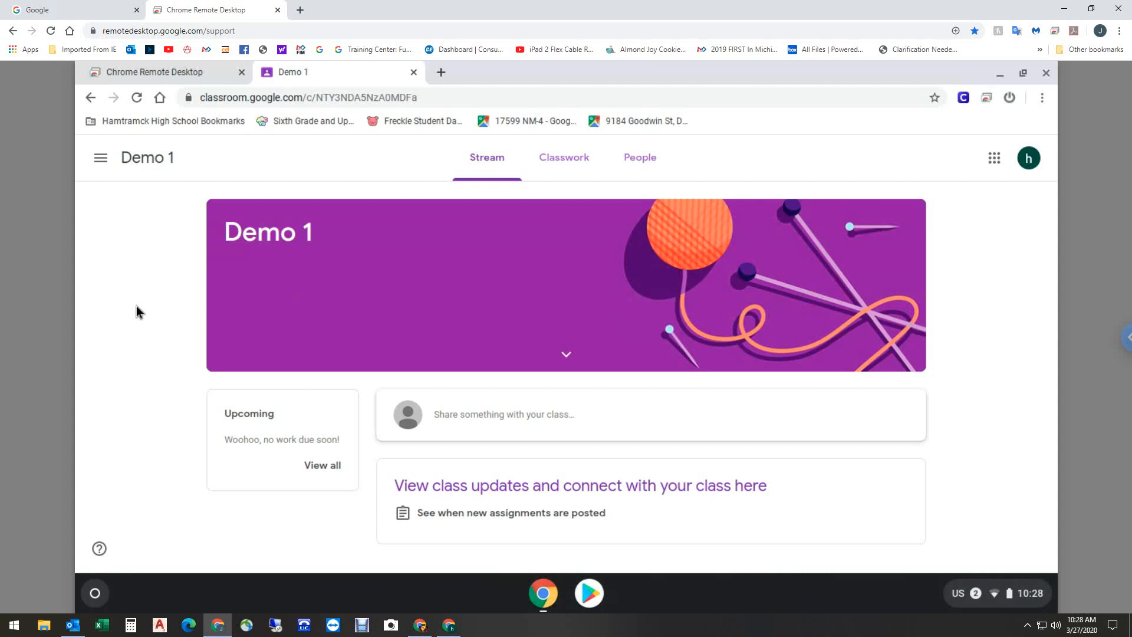
mouse_move(316, 477)
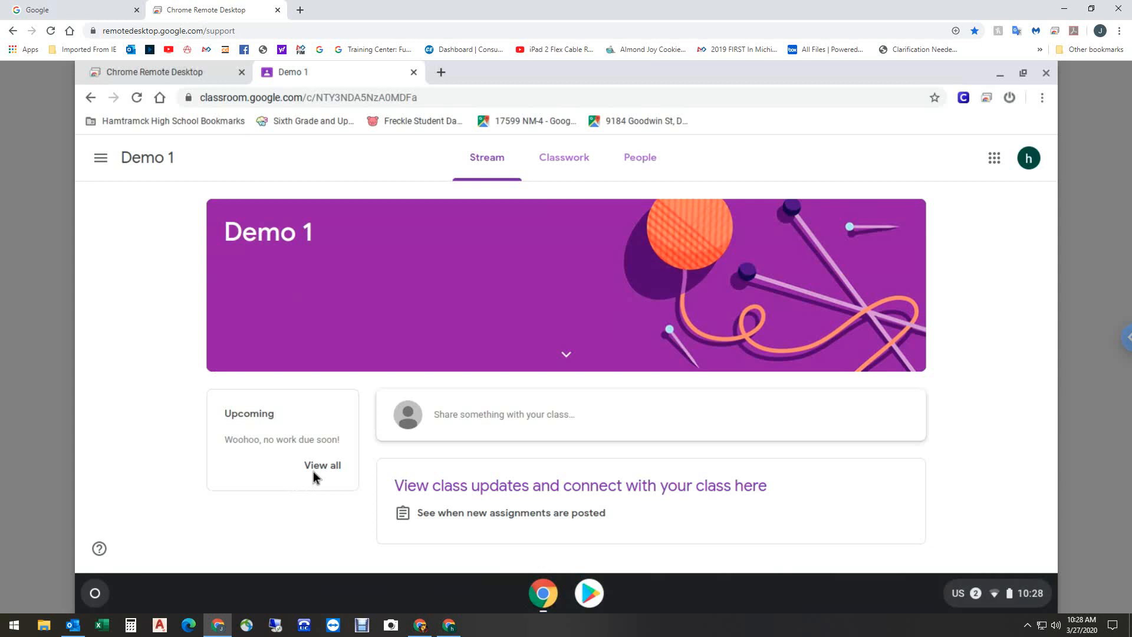